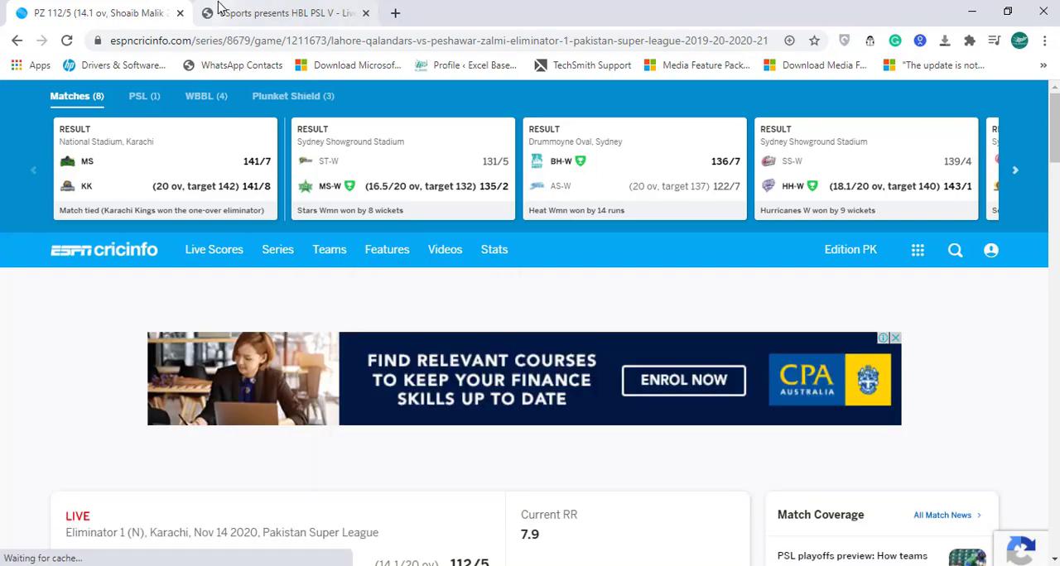
- Glance at the BSports live stream, then view the ESPNcricinfo live scorecard at 113/5 after 14.2 overs
click(285, 13)
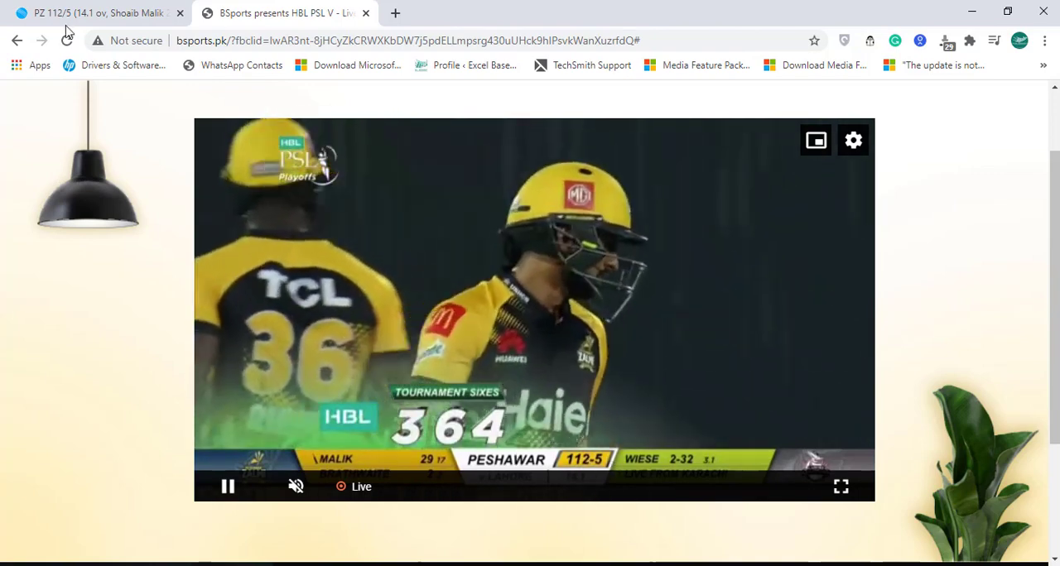
click(91, 14)
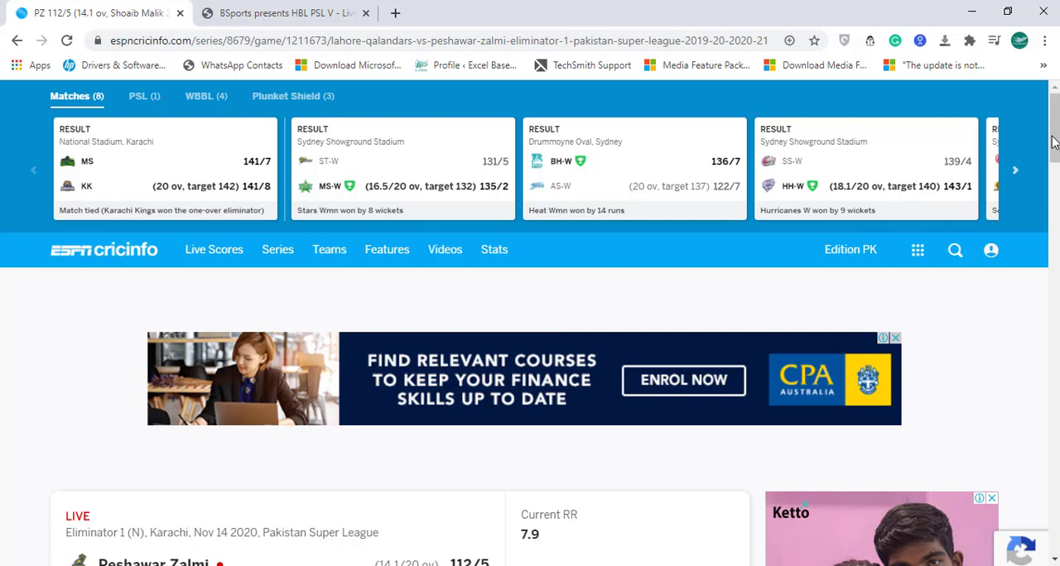
scroll(down, 3)
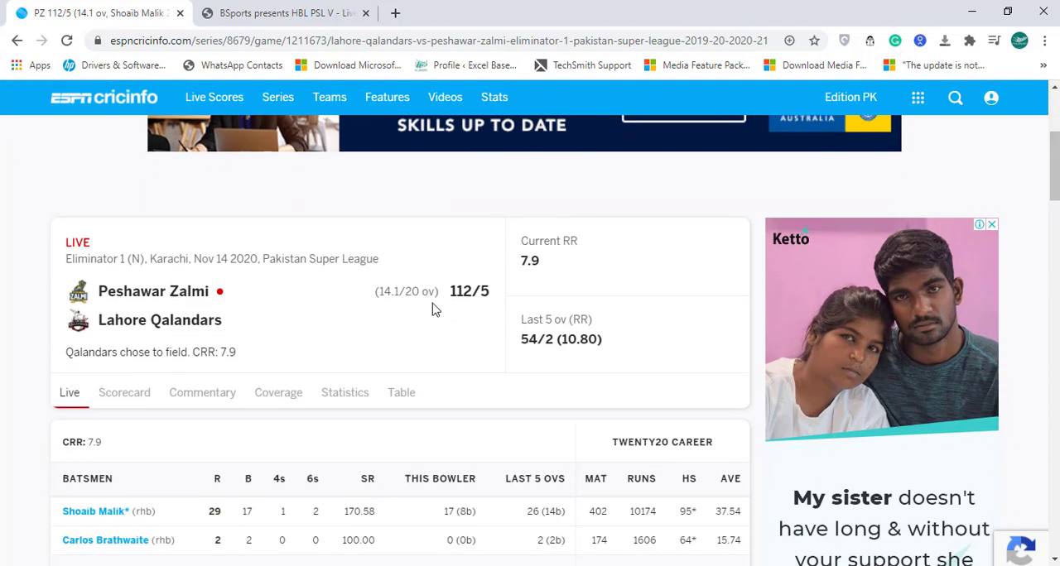
double_click(469, 292)
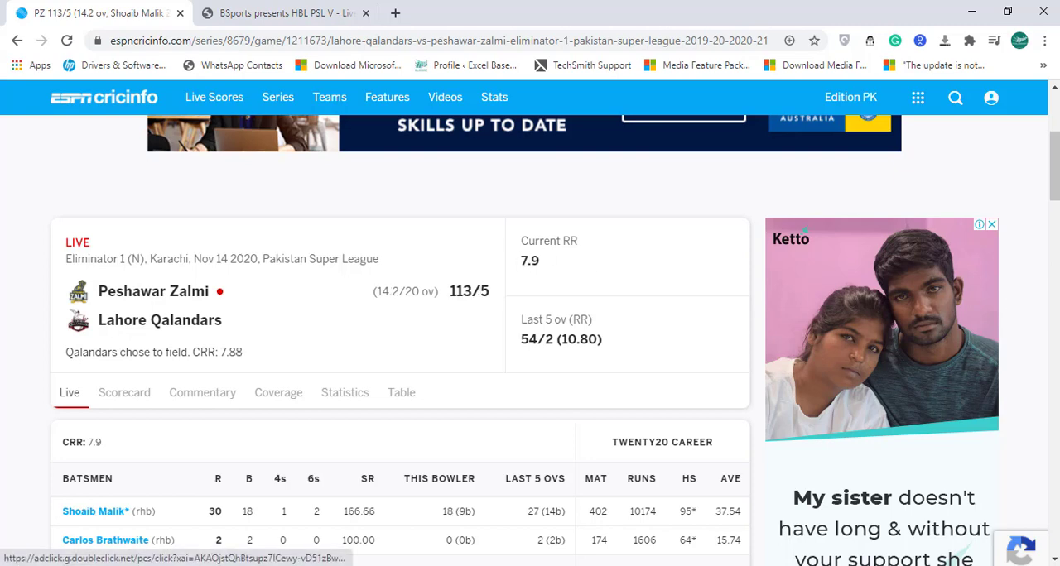
scroll(down, 3)
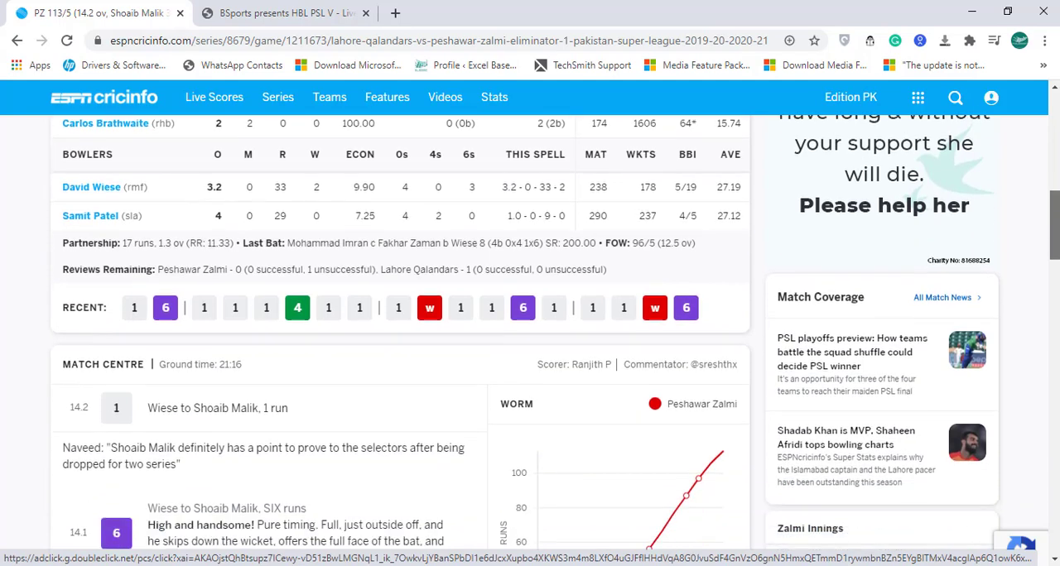
scroll(down, 3)
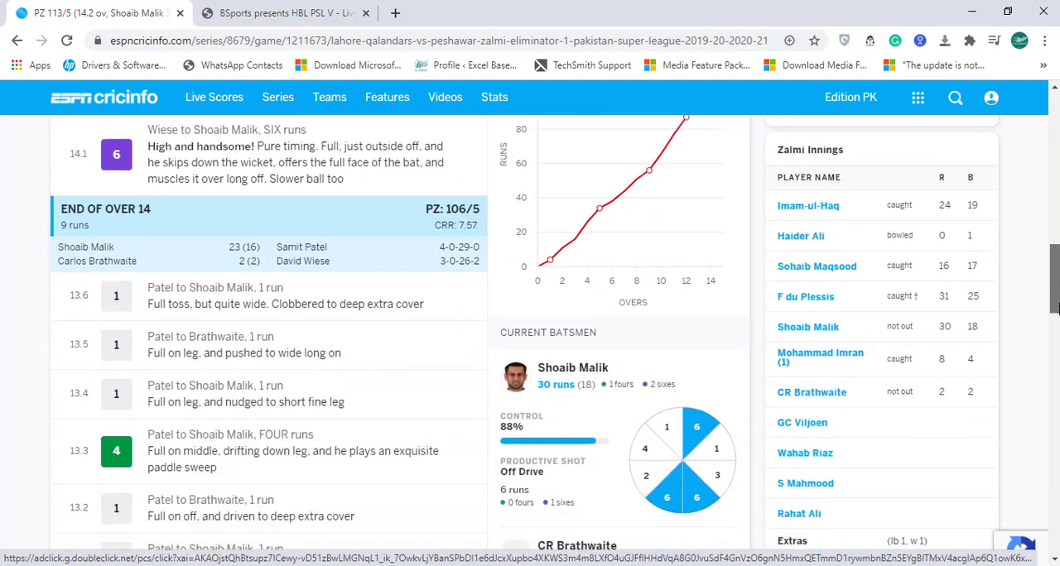
scroll(down, 3)
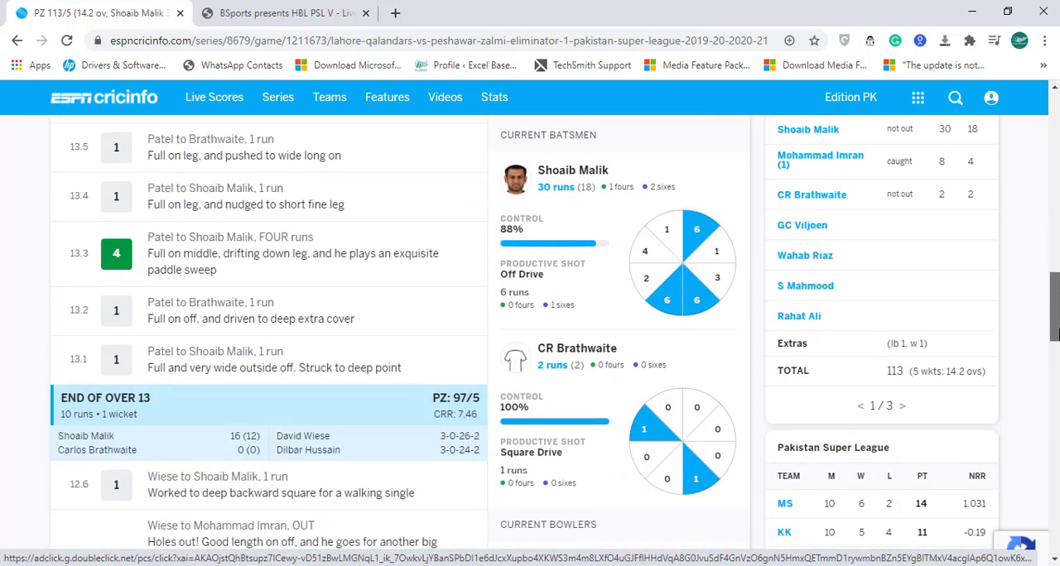
scroll(down, 3)
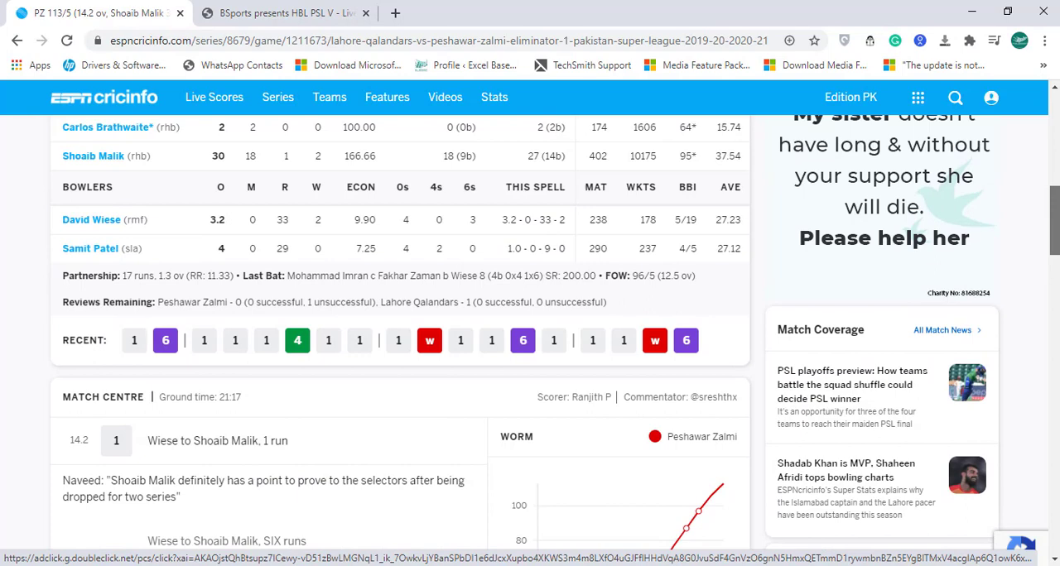
scroll(down, 3)
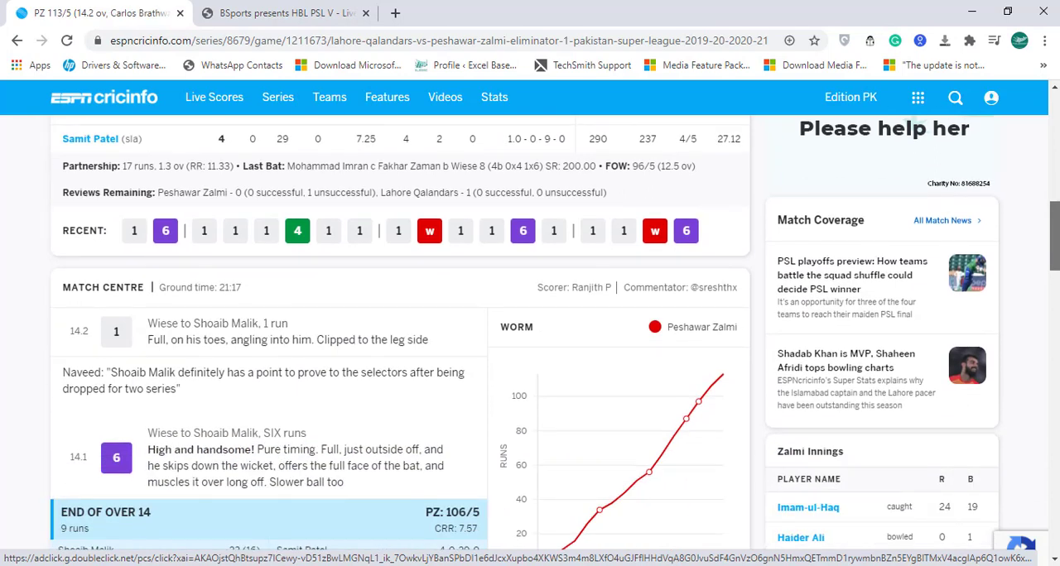
scroll(up, 3)
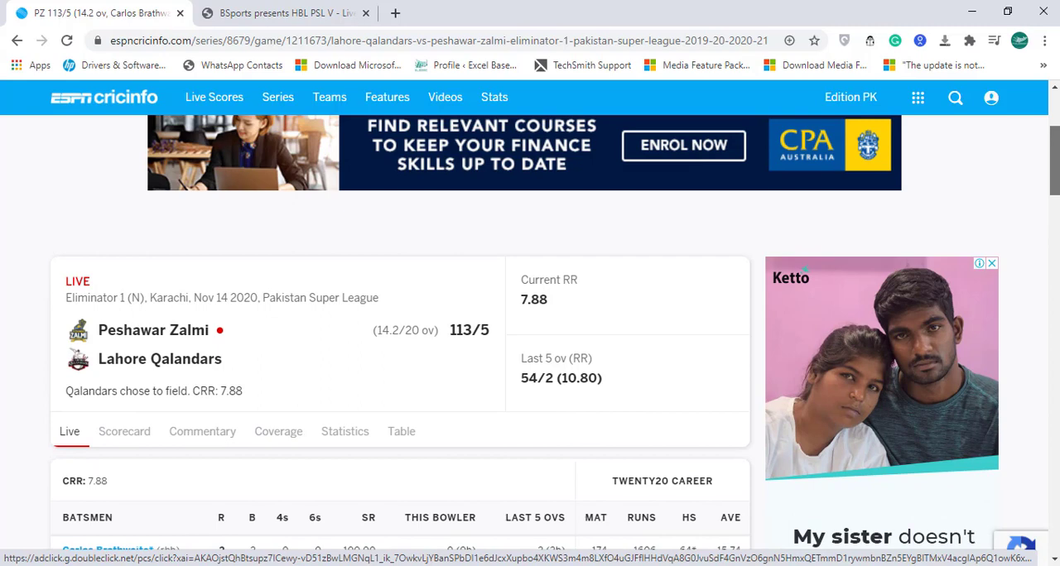
scroll(up, 3)
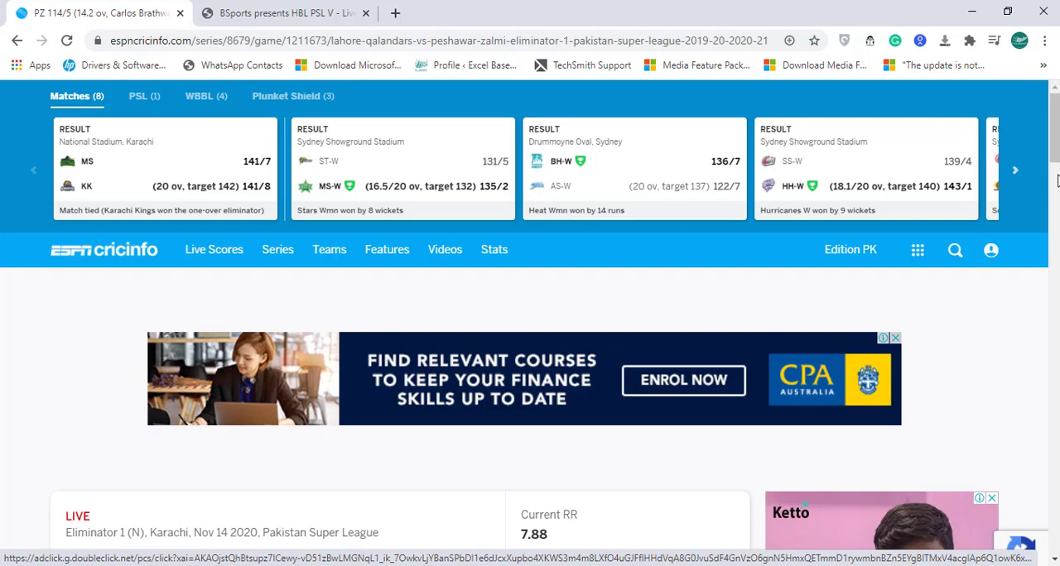
scroll(down, 3)
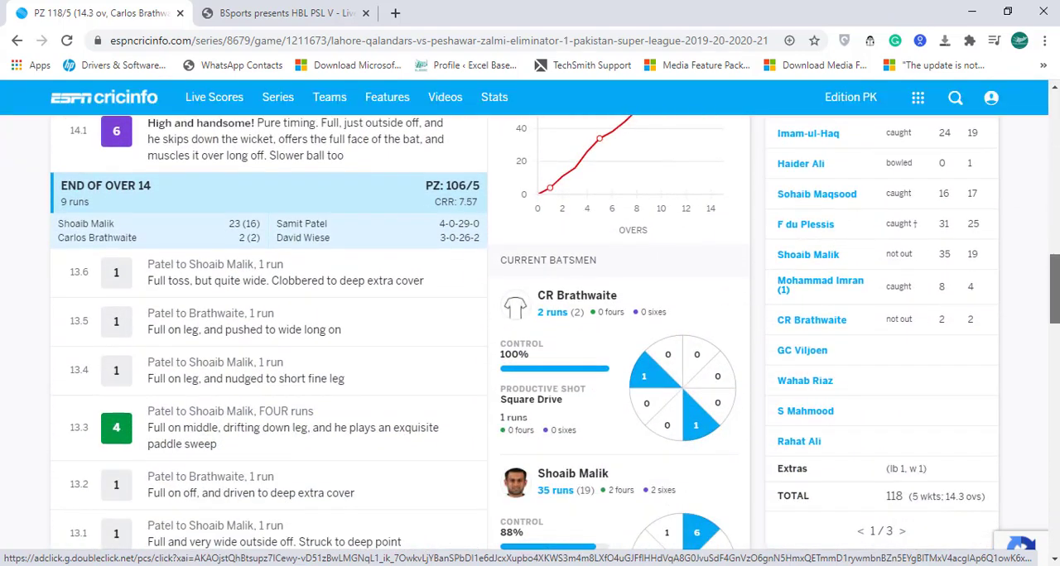
click(285, 13)
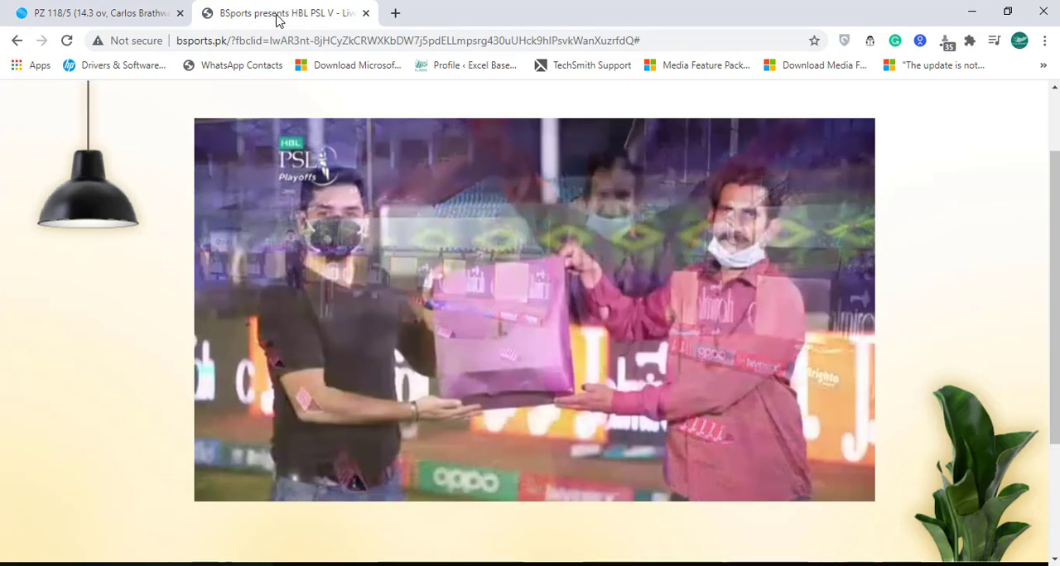
click(96, 13)
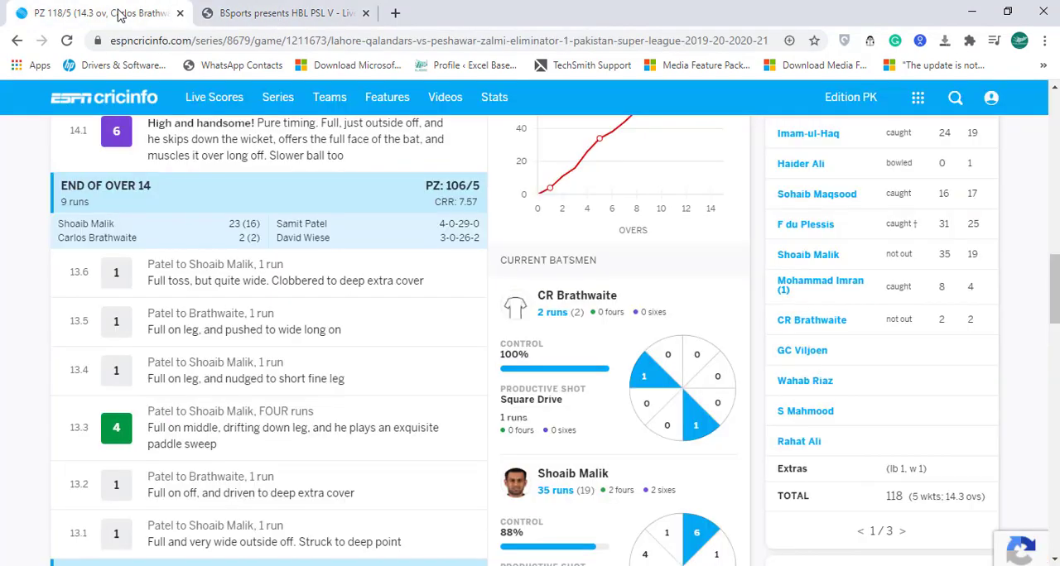
click(464, 40)
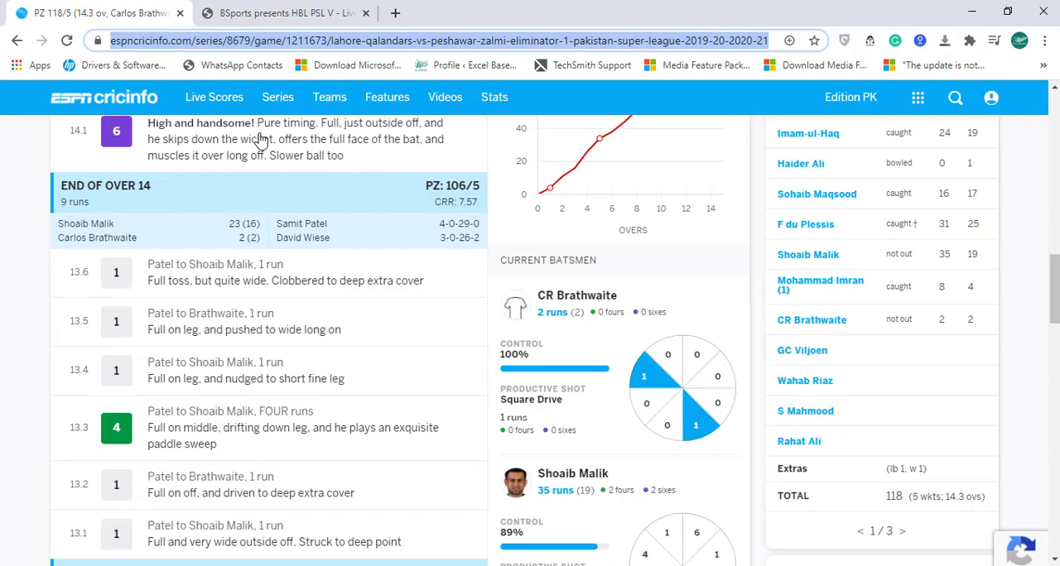
mouse_move(262, 139)
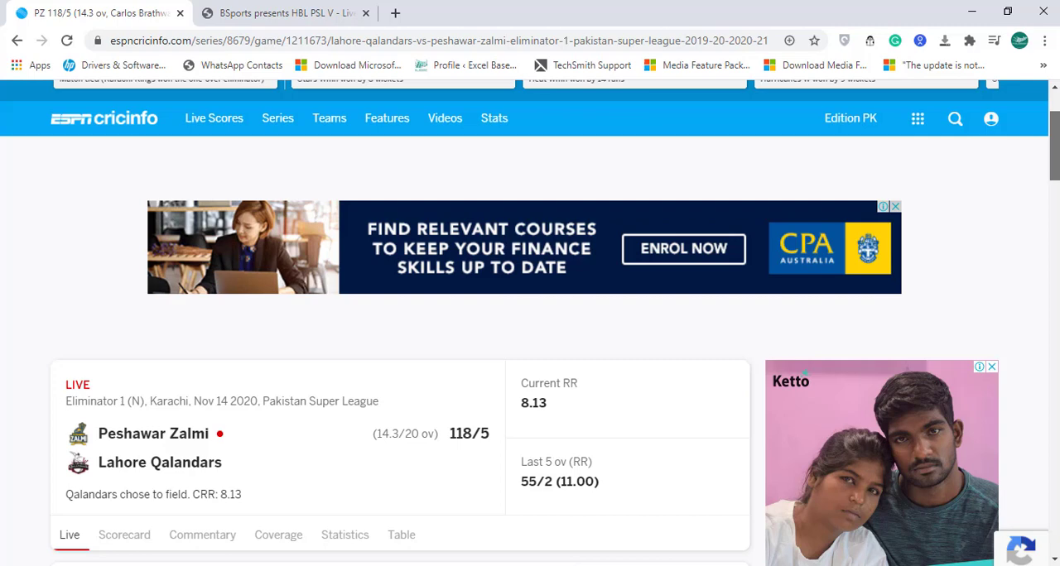
scroll(down, 3)
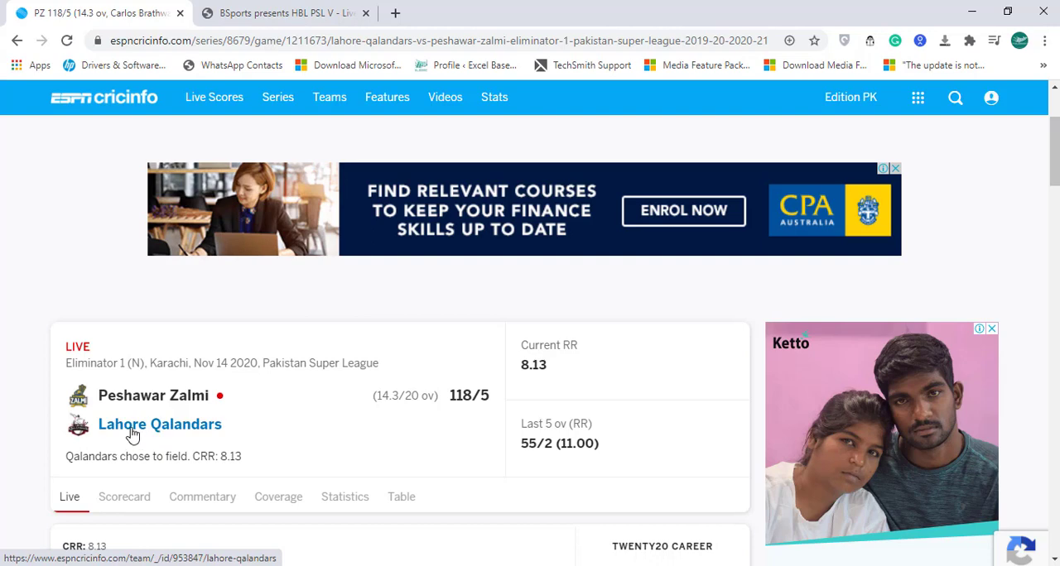
mouse_move(335, 408)
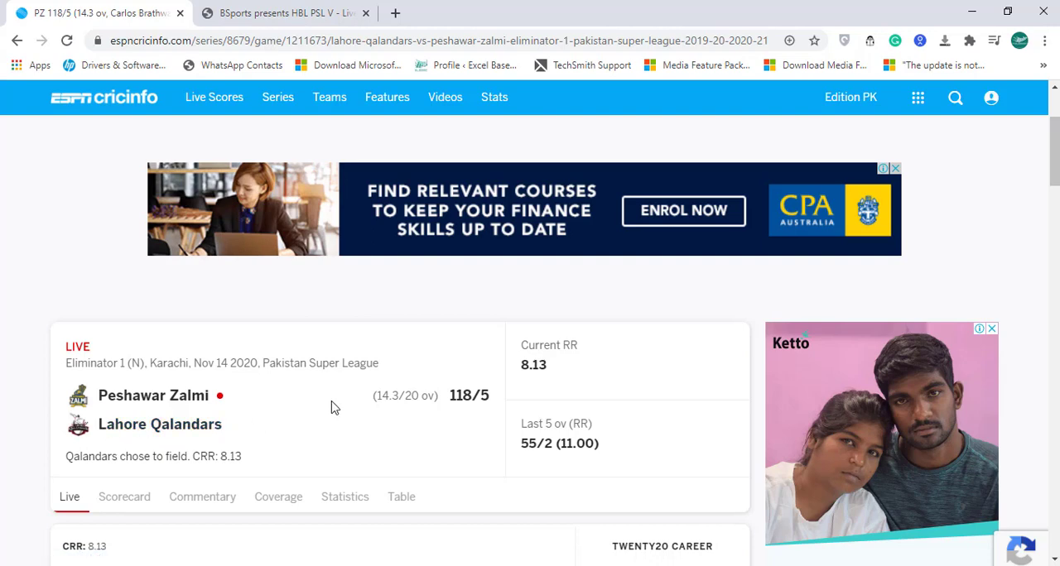
click(281, 40)
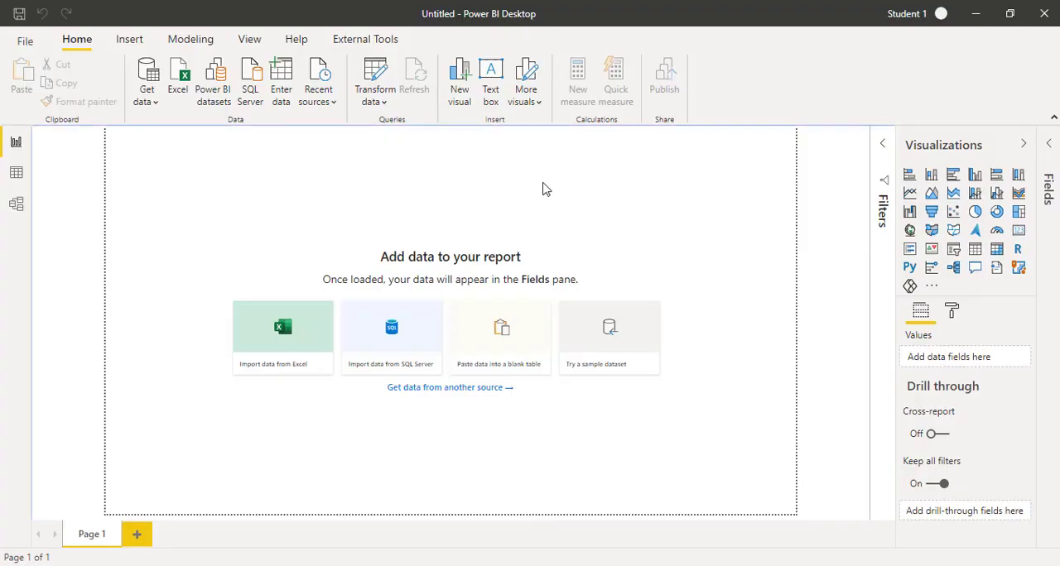
mouse_move(555, 177)
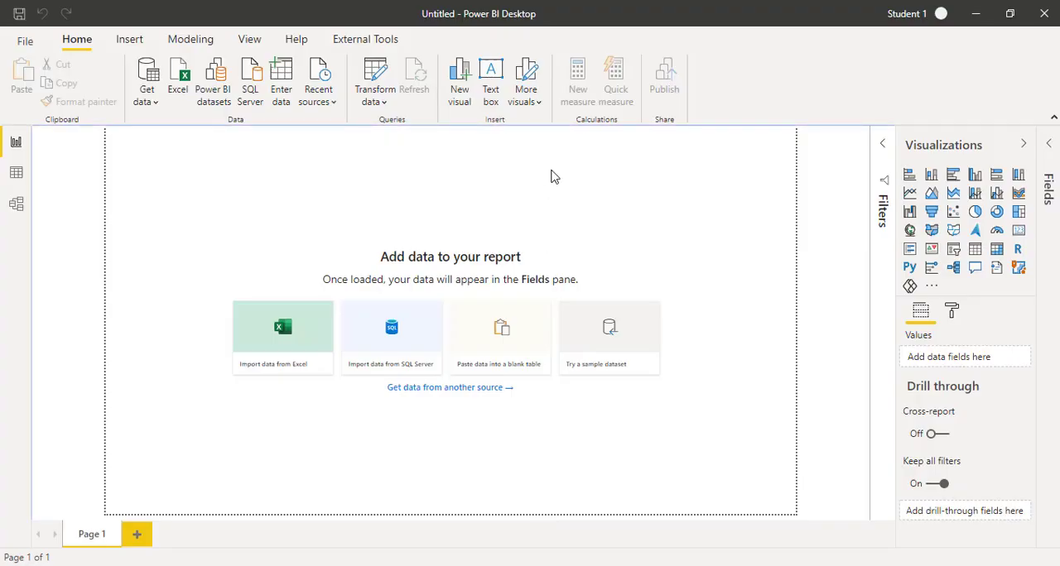
mouse_move(124, 145)
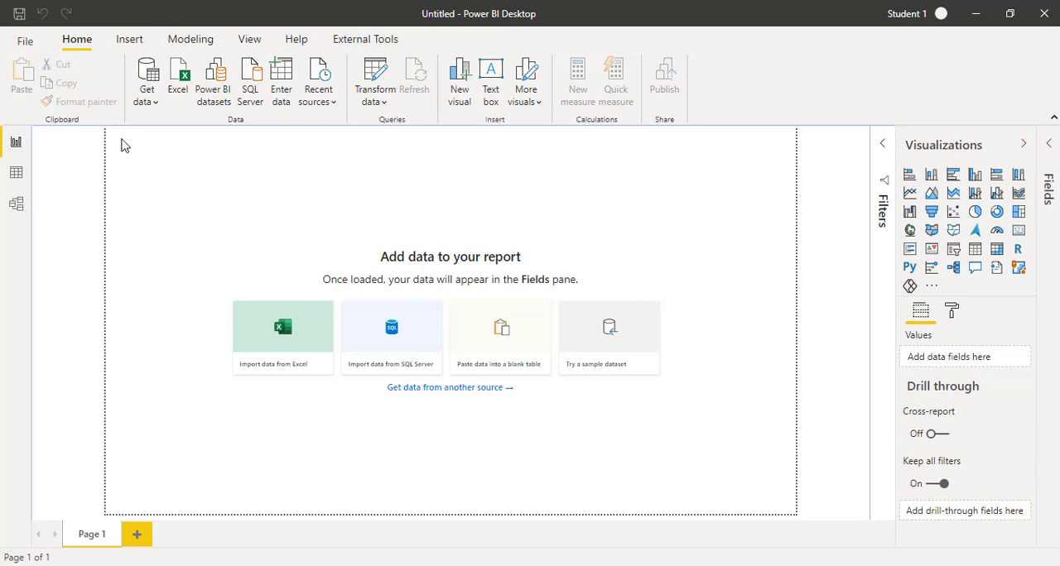
click(146, 80)
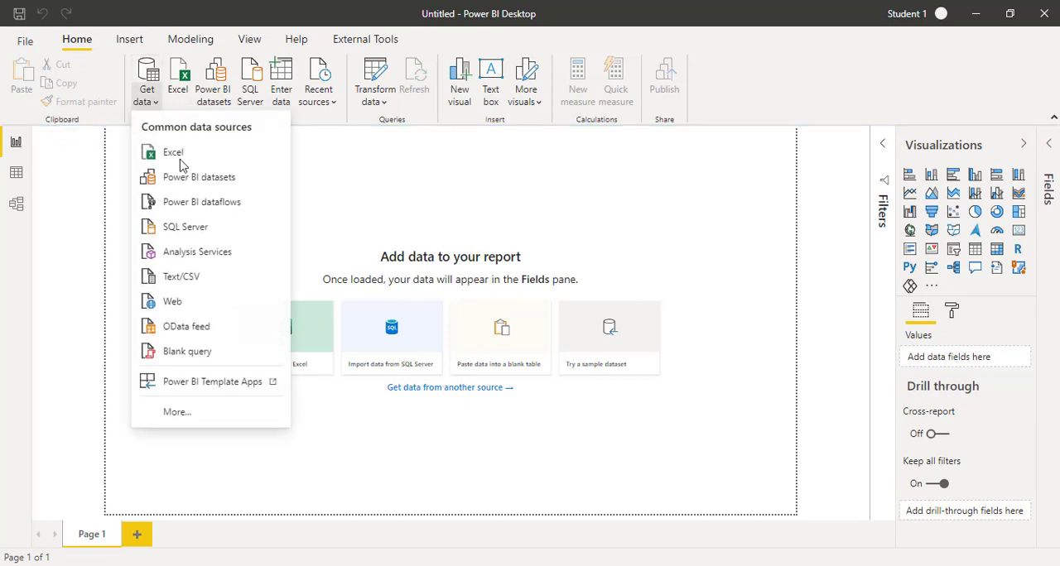
click(371, 205)
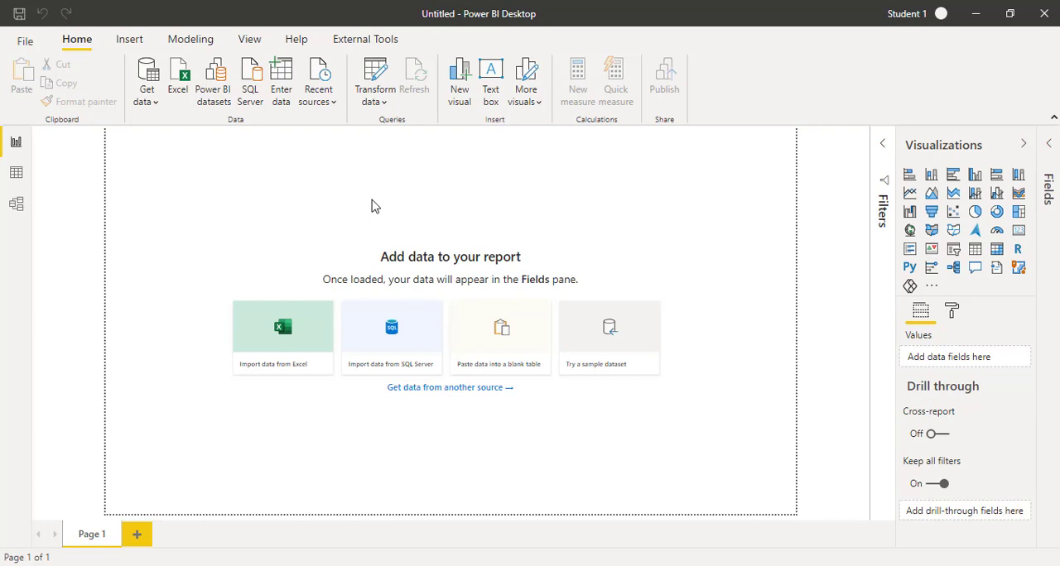
- Enter the ESPNcricinfo eliminator match URL as the From Web source and confirm it
click(450, 388)
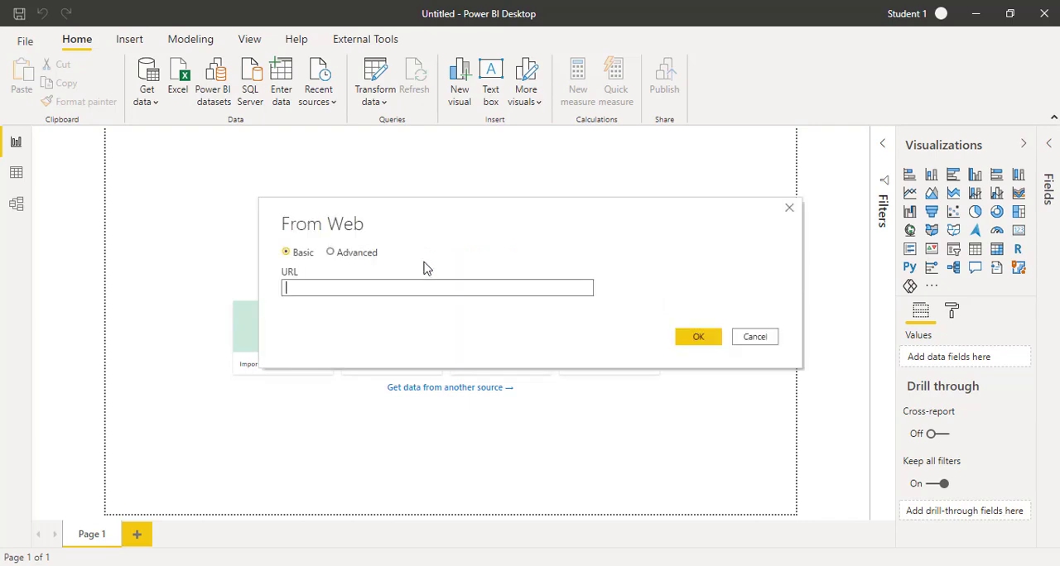
text(s-vs-peshawar-zalmi-eliminator-1-pakistan-super-league-2019-20-2020-21)
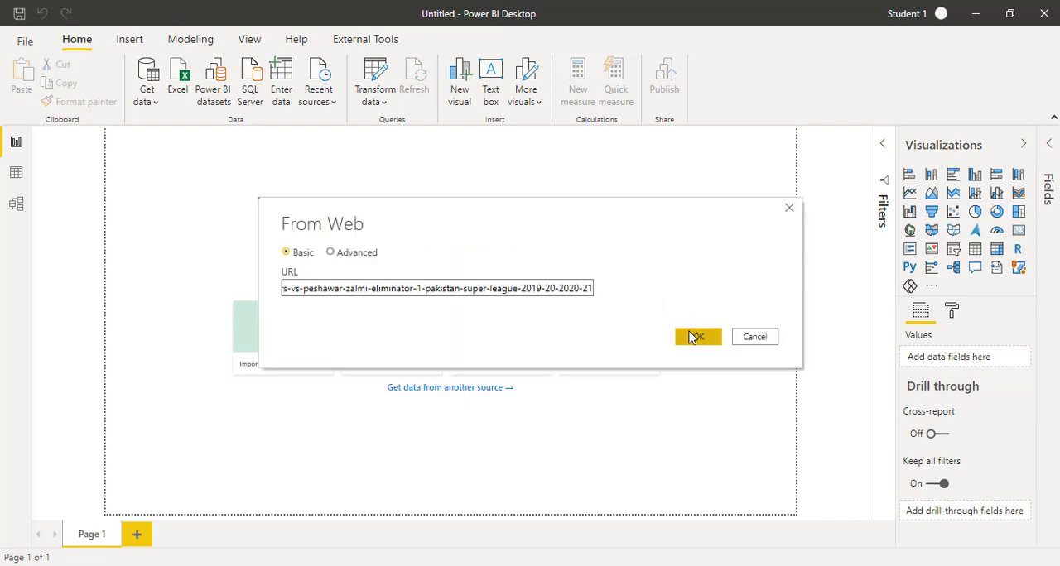
click(696, 336)
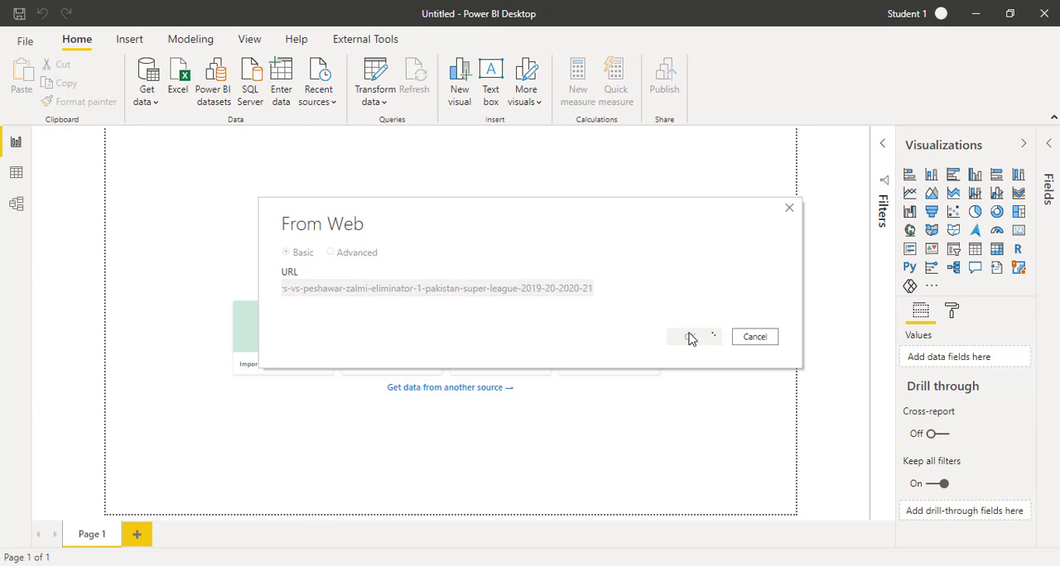
click(692, 338)
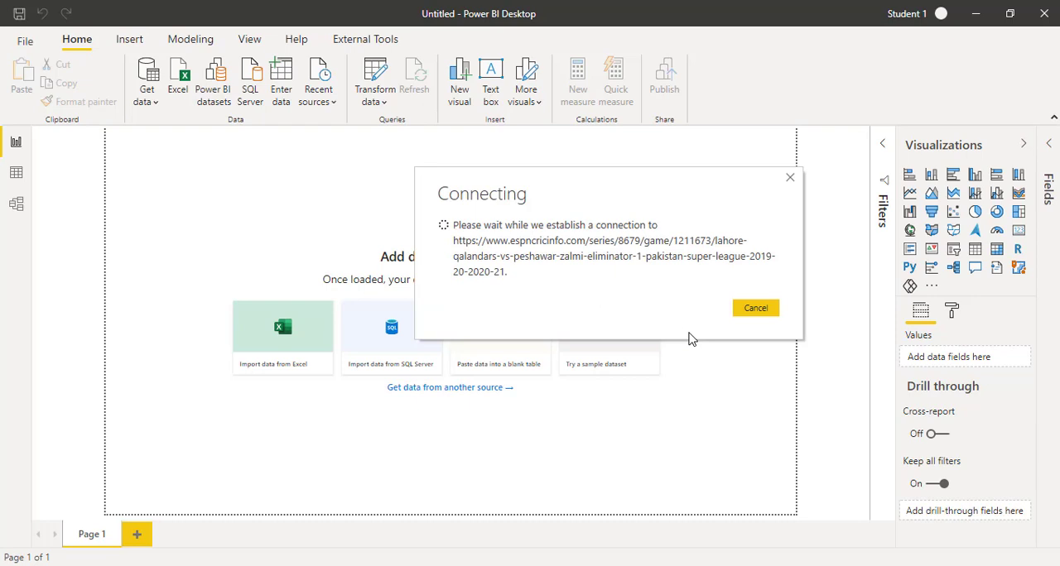
click(755, 308)
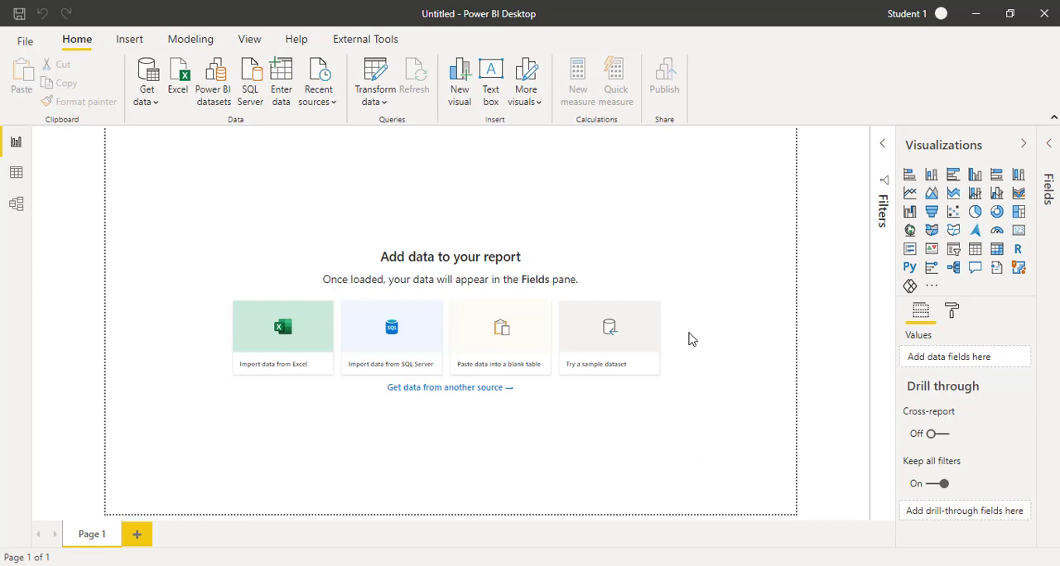
- Preview Table 1 in the Navigator, compare with the Web View, and return to table view
click(282, 338)
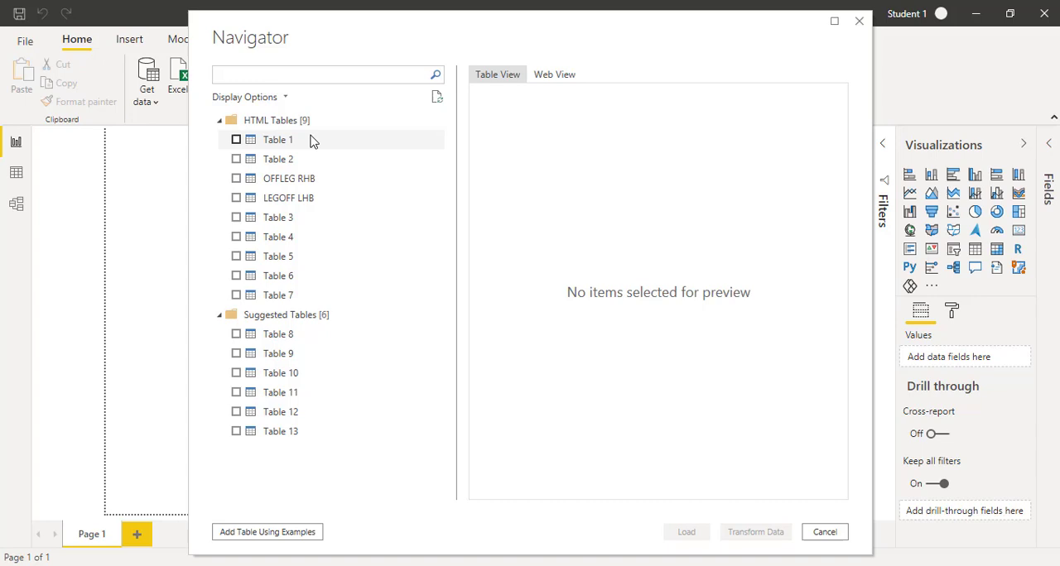
click(278, 139)
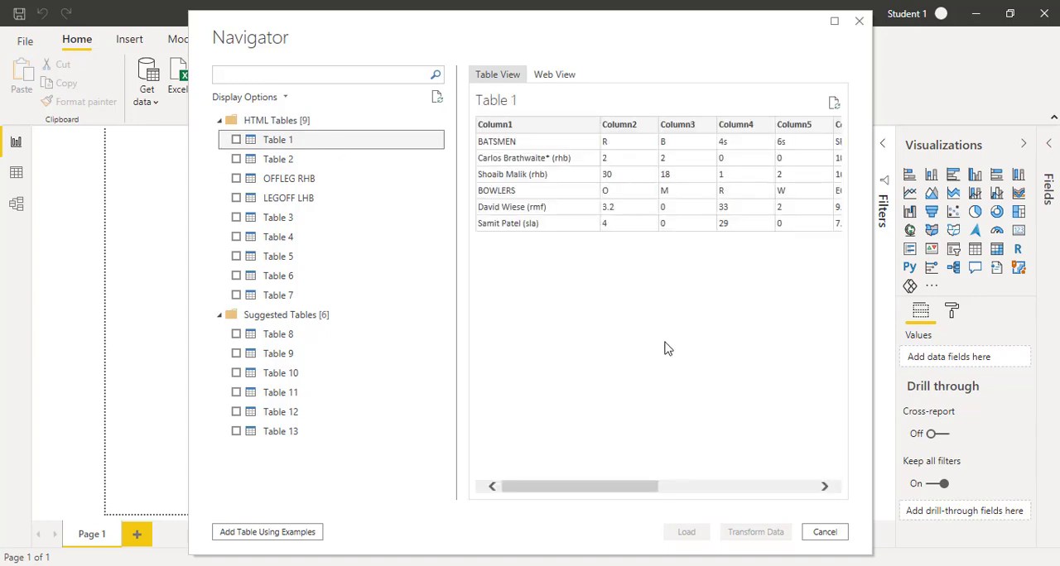
mouse_move(626, 204)
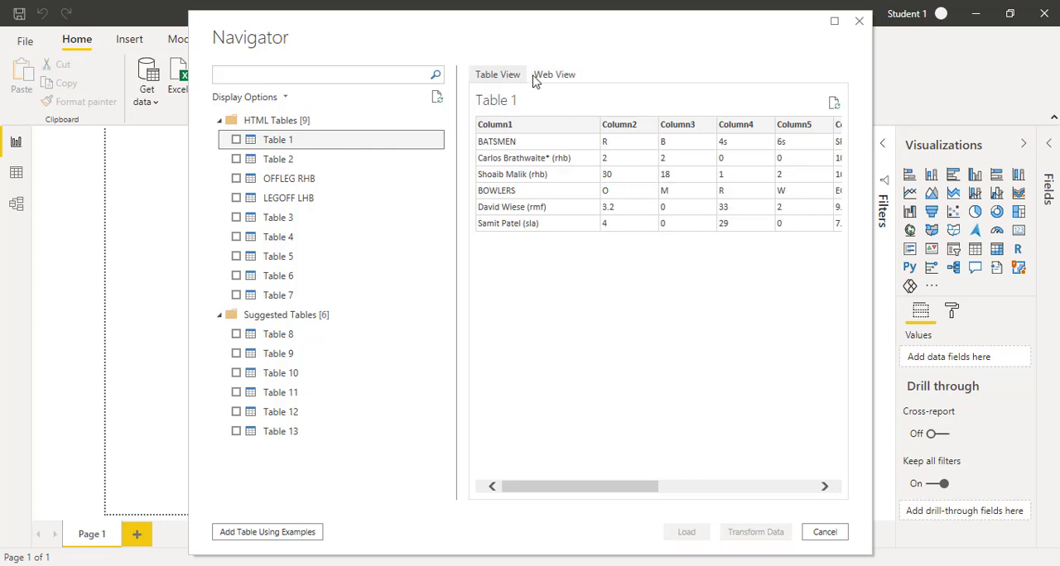
click(553, 72)
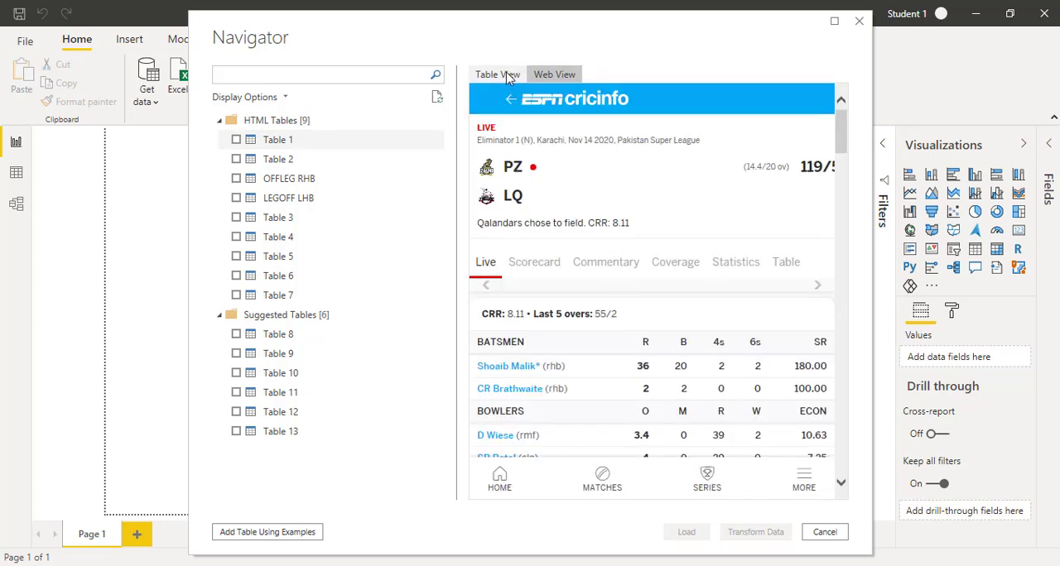
click(496, 73)
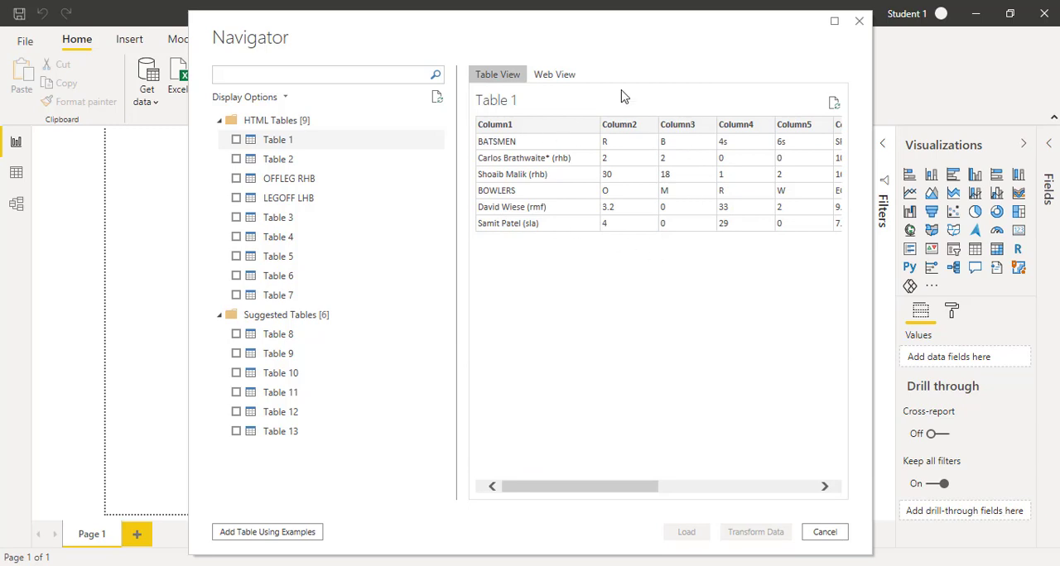
mouse_move(661, 162)
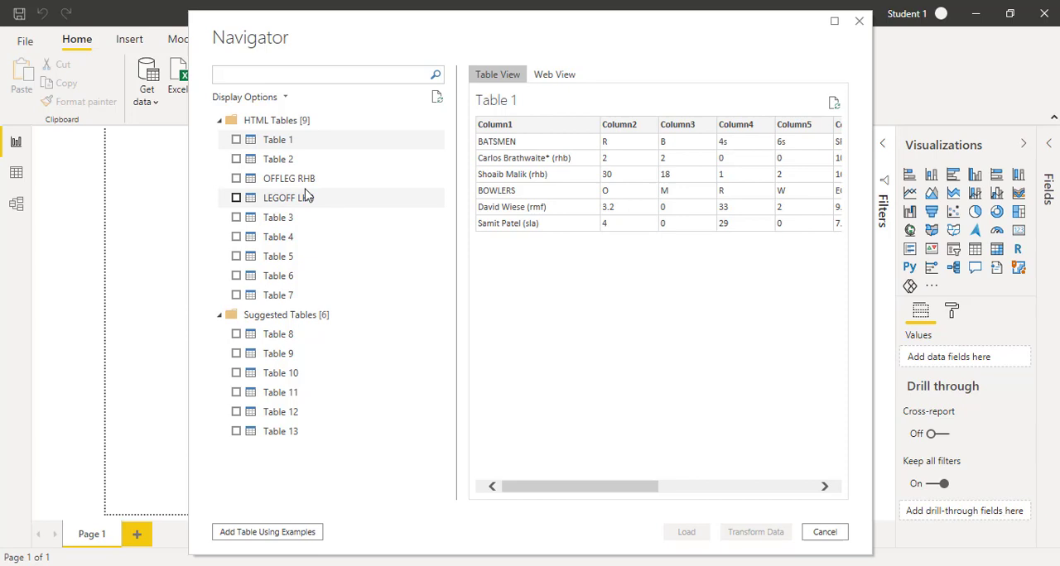
- Preview Table 2, OFFLEG RHB, Tables 3–5, 7 and suggested Table 9 to locate the scorecard
click(278, 159)
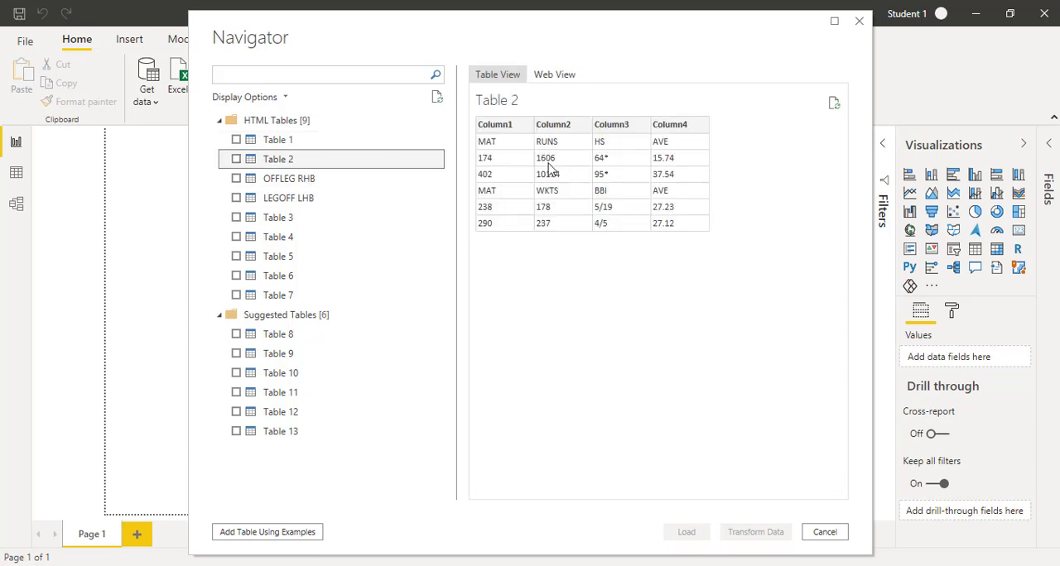
click(288, 179)
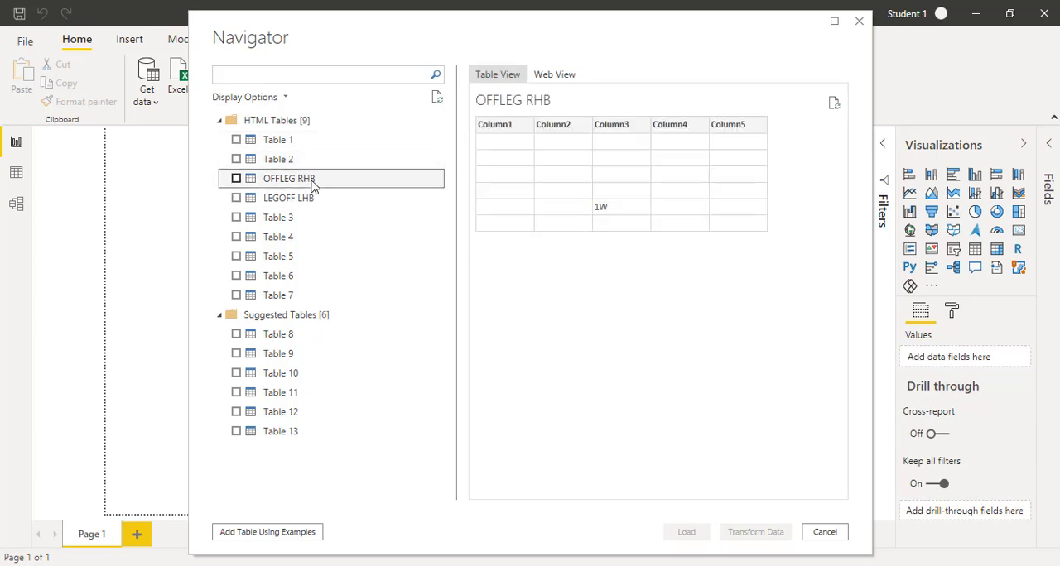
click(278, 216)
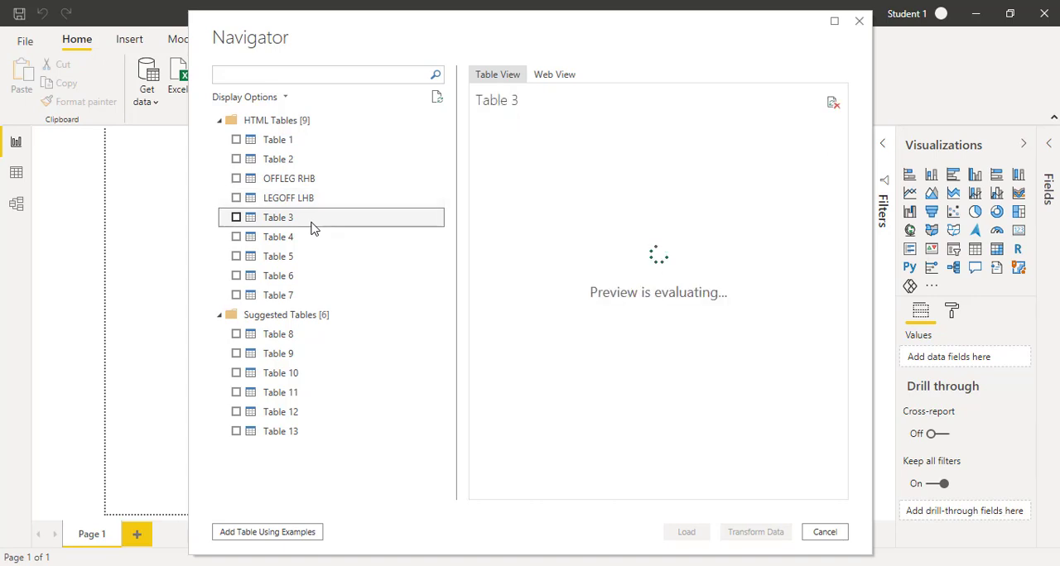
click(278, 237)
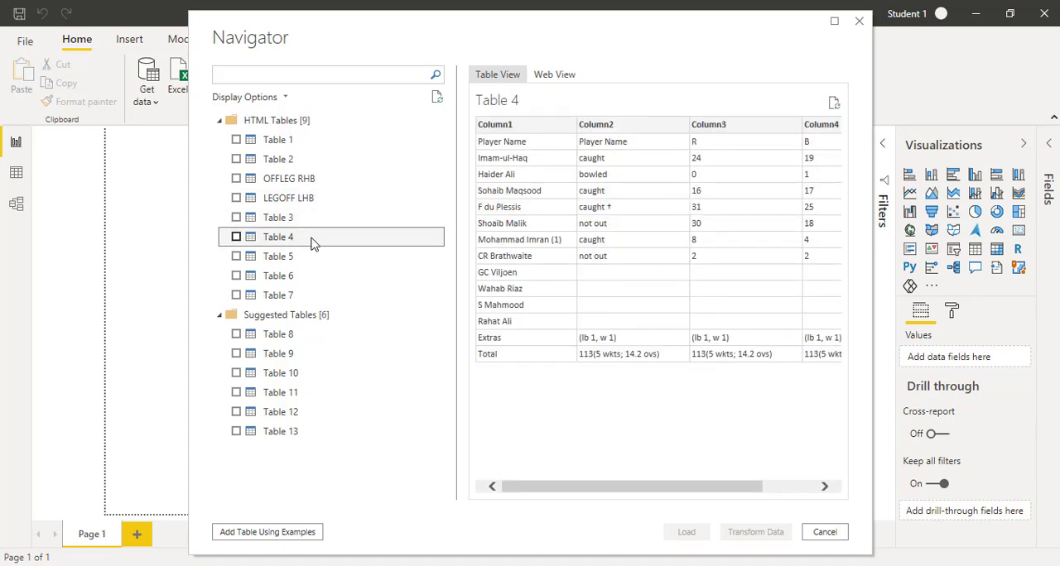
click(278, 255)
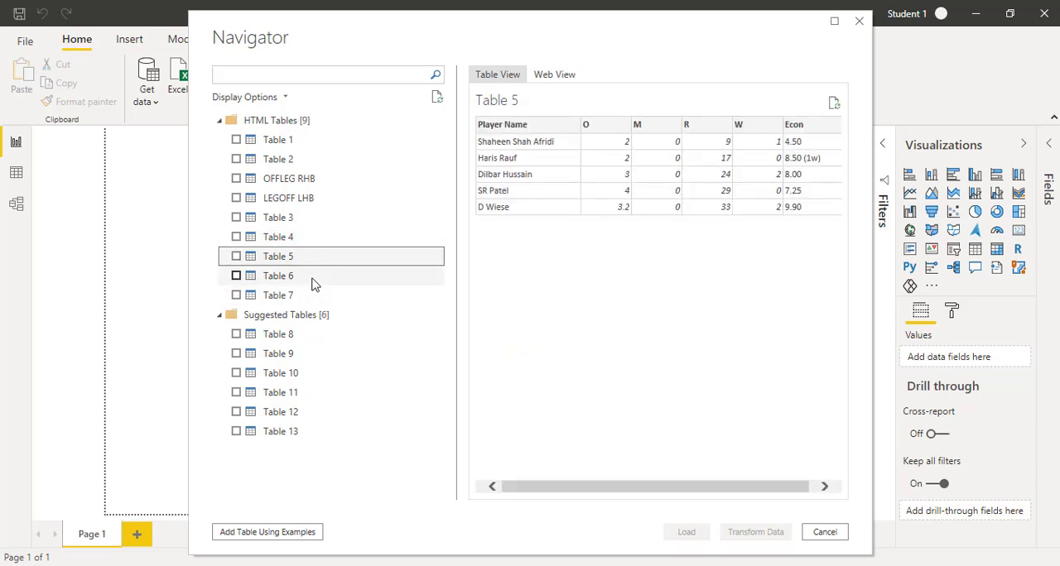
click(279, 295)
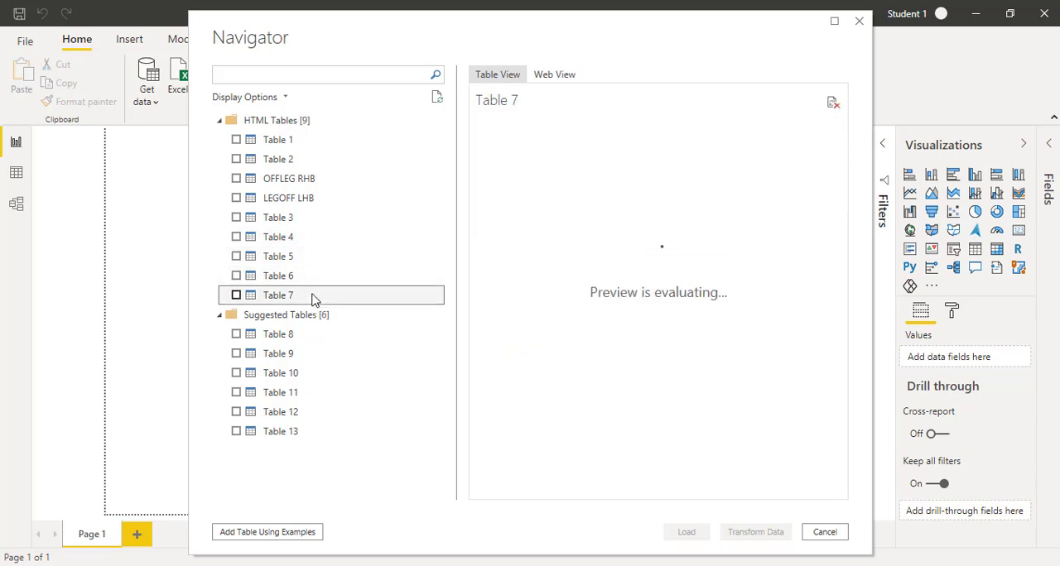
click(278, 355)
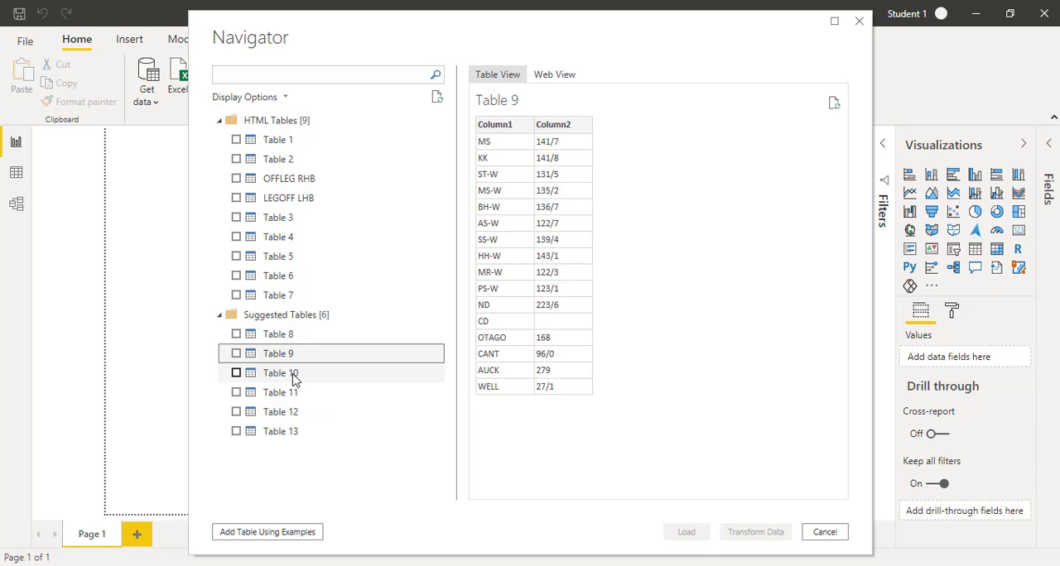
click(279, 391)
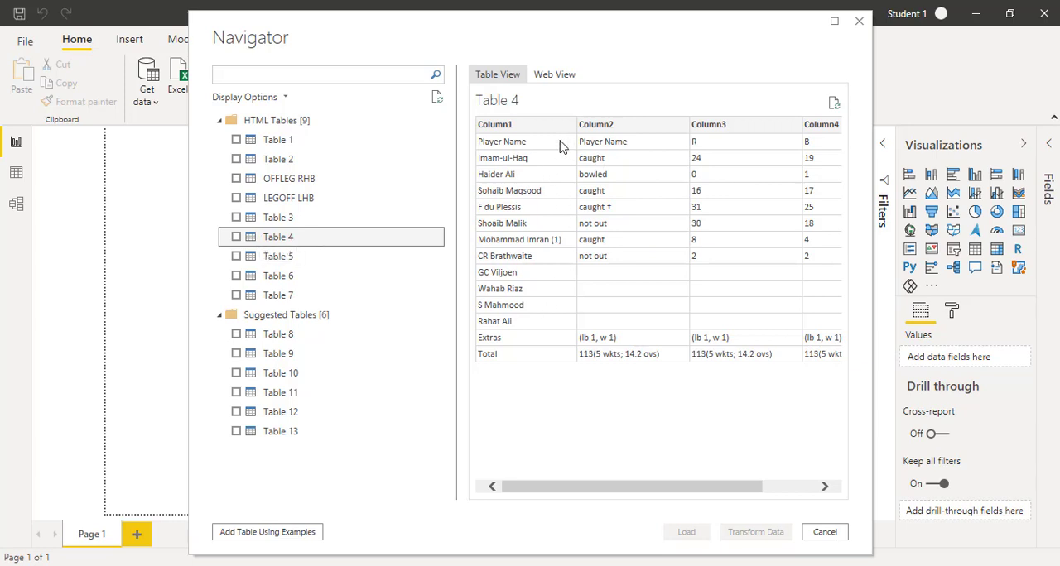
mouse_move(533, 143)
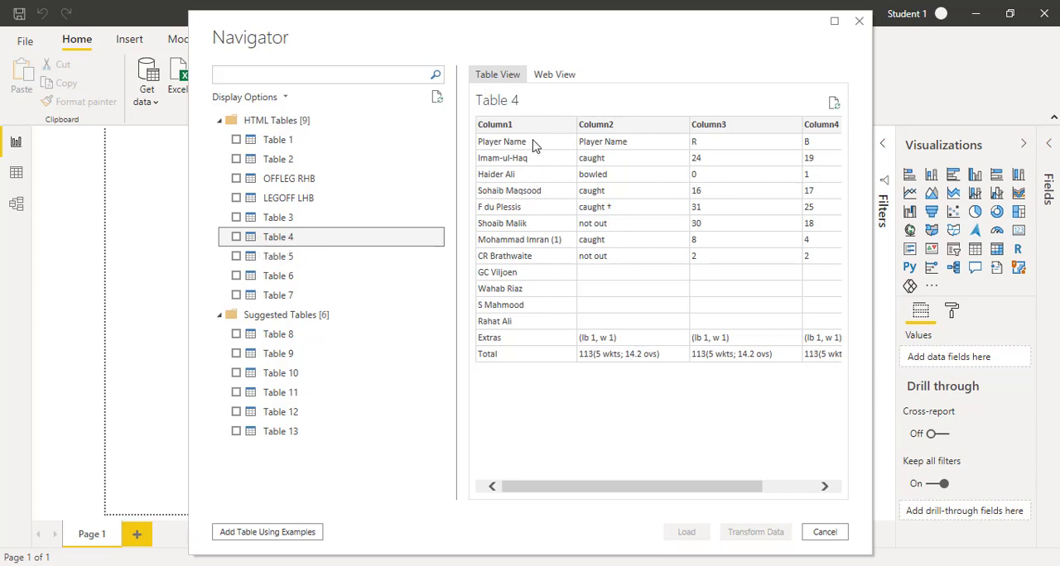
mouse_move(536, 159)
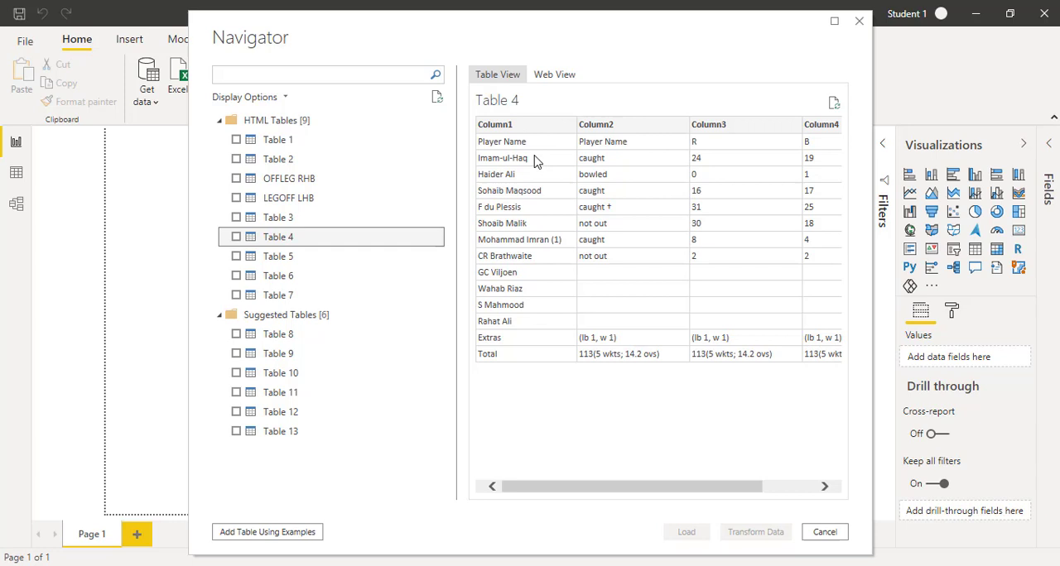
mouse_move(616, 171)
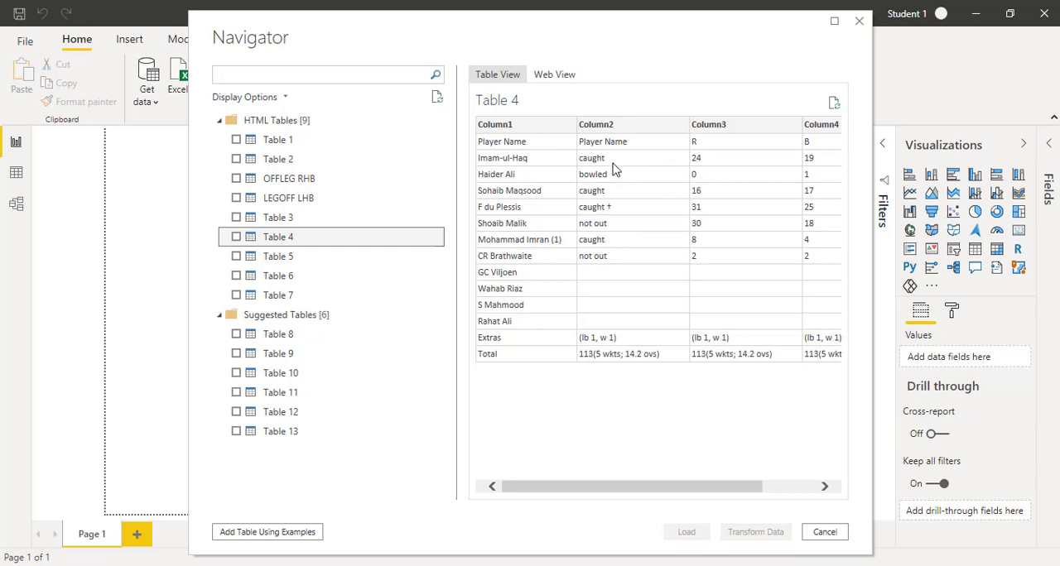
mouse_move(613, 162)
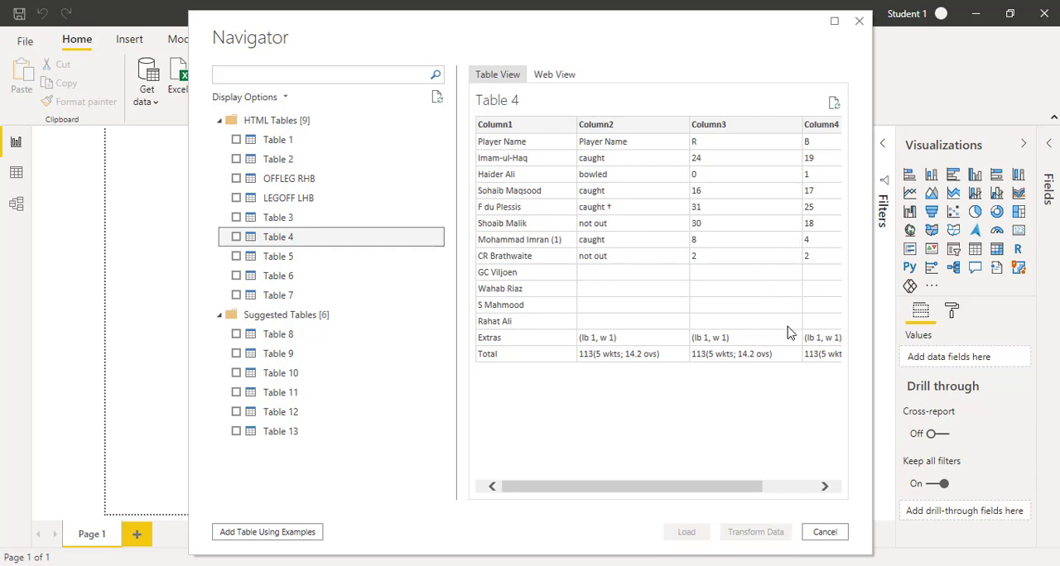
mouse_move(516, 361)
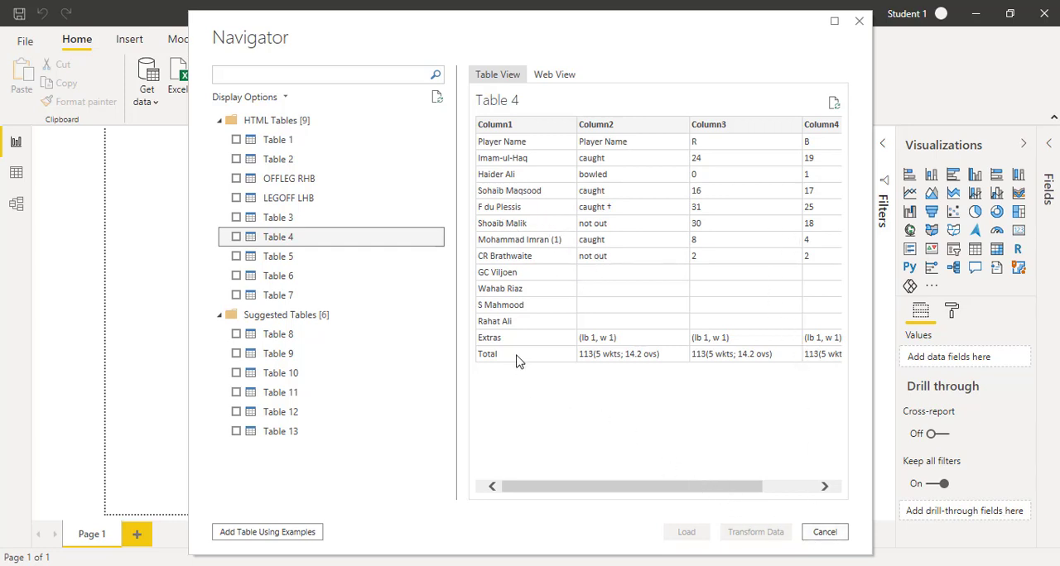
mouse_move(616, 367)
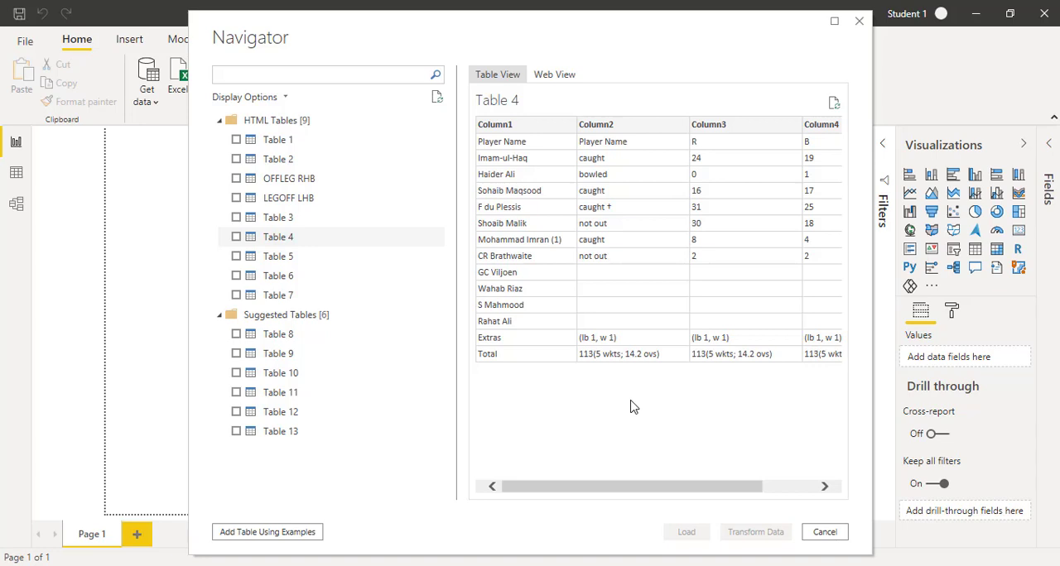
mouse_move(278, 217)
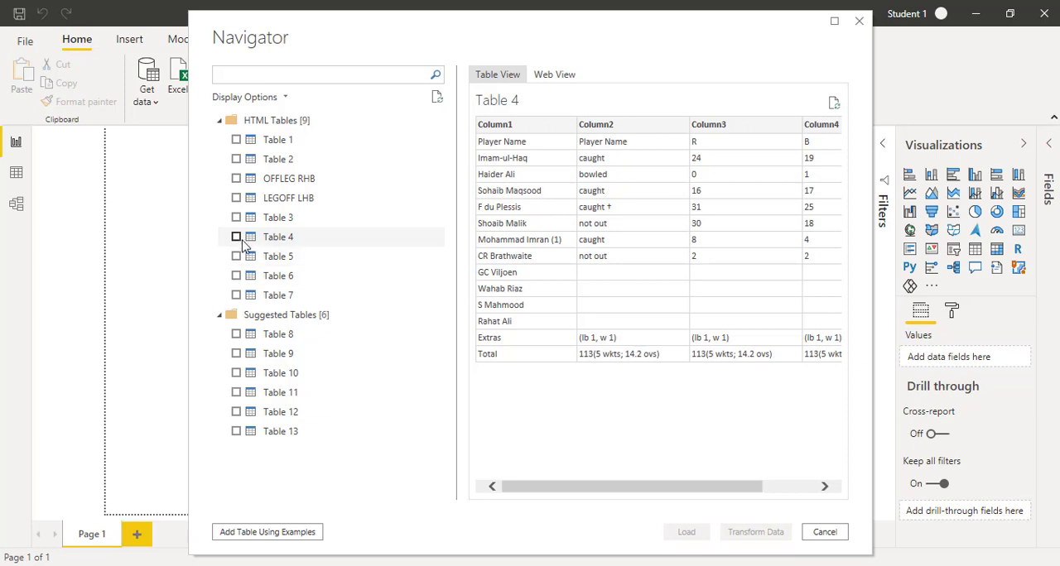
- Select Table 4 in the Navigator for loading into the report
click(235, 237)
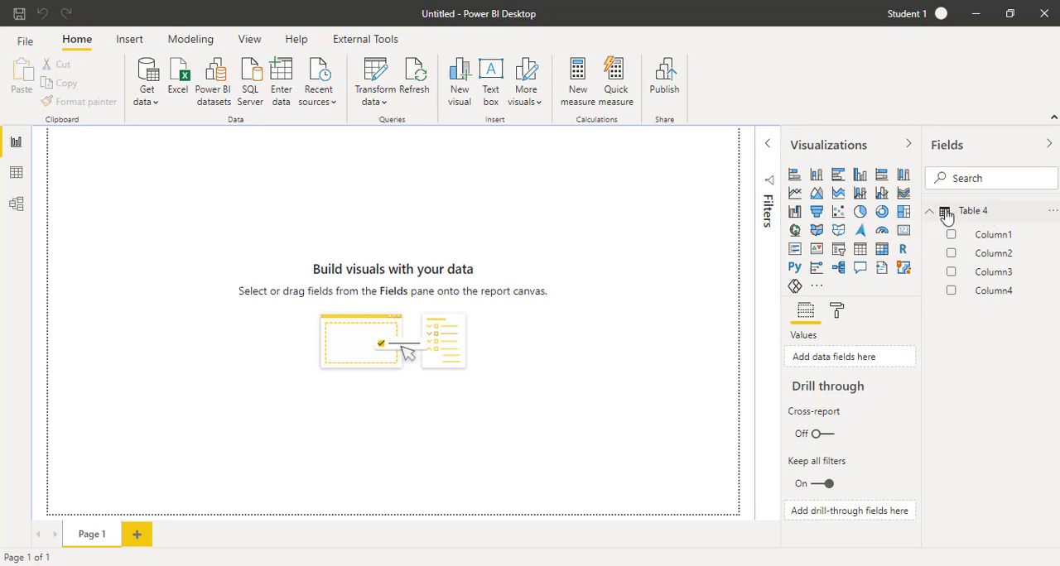
mouse_move(973, 211)
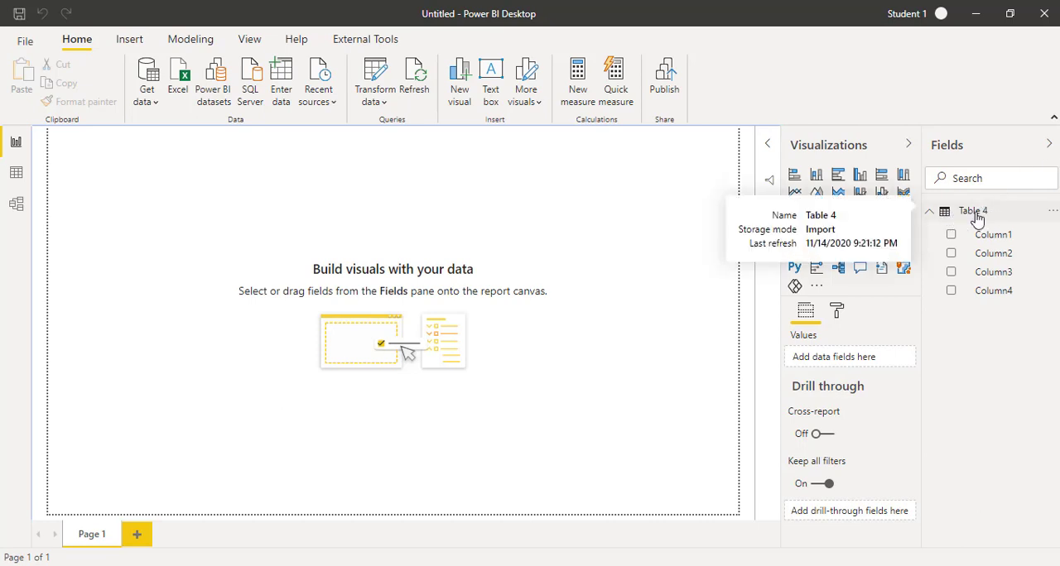
mouse_move(993, 253)
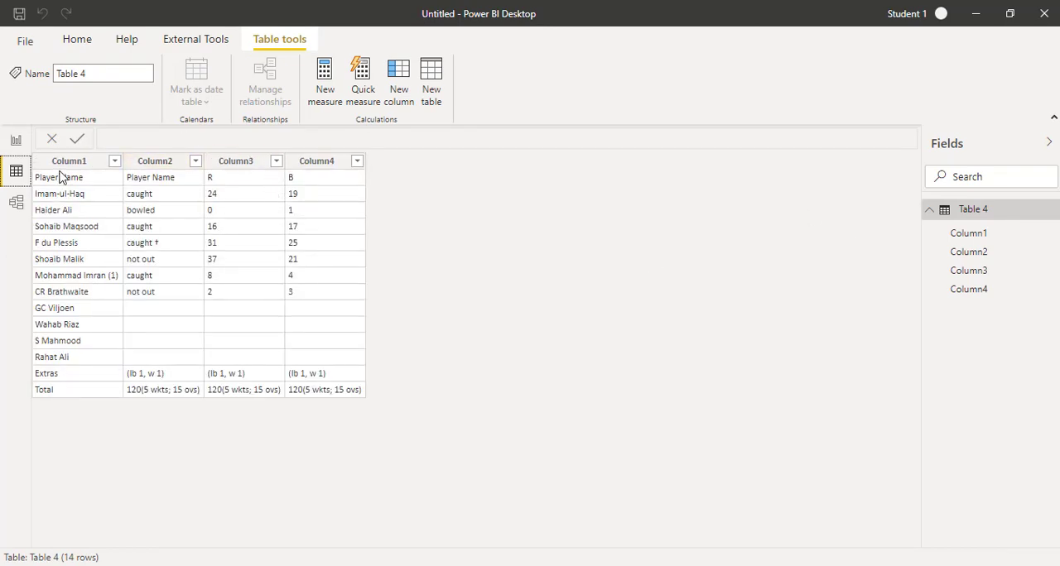
- Inspect the loaded Table 4 rows including the Total 120 (5 wkts; 15 ovs) line
click(316, 161)
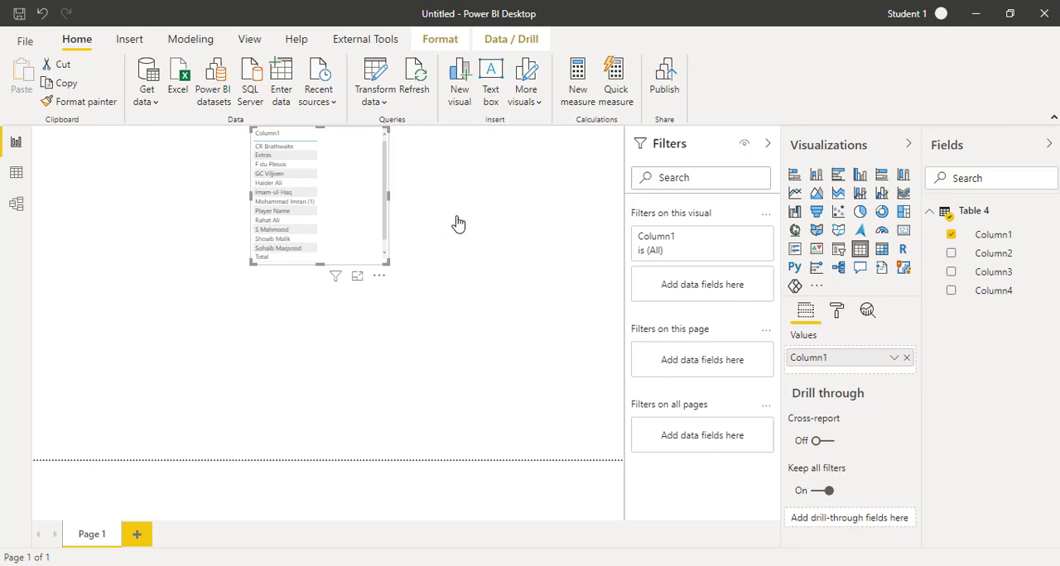
mouse_move(389, 263)
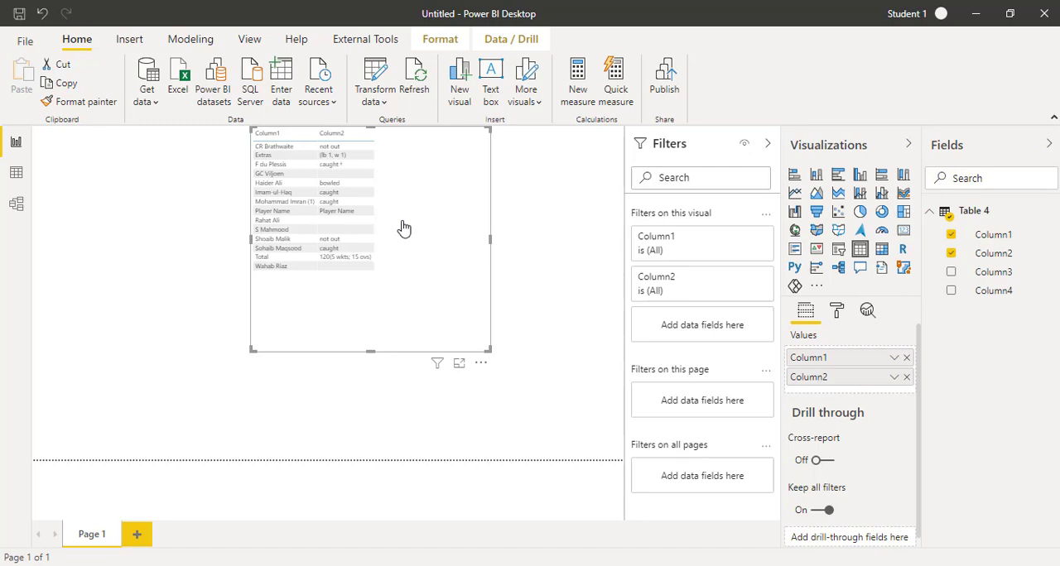
mouse_move(626, 268)
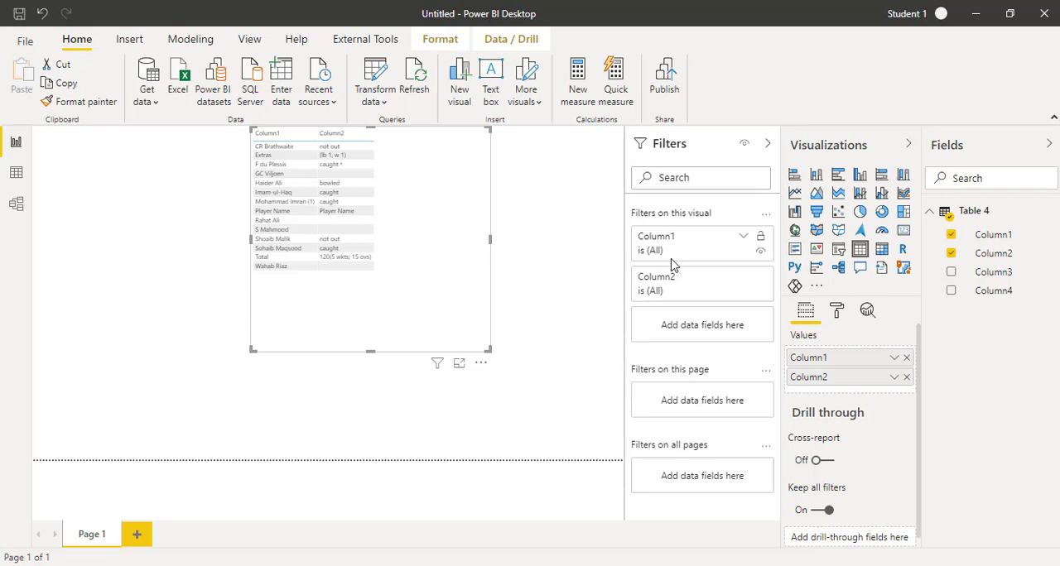
mouse_move(599, 189)
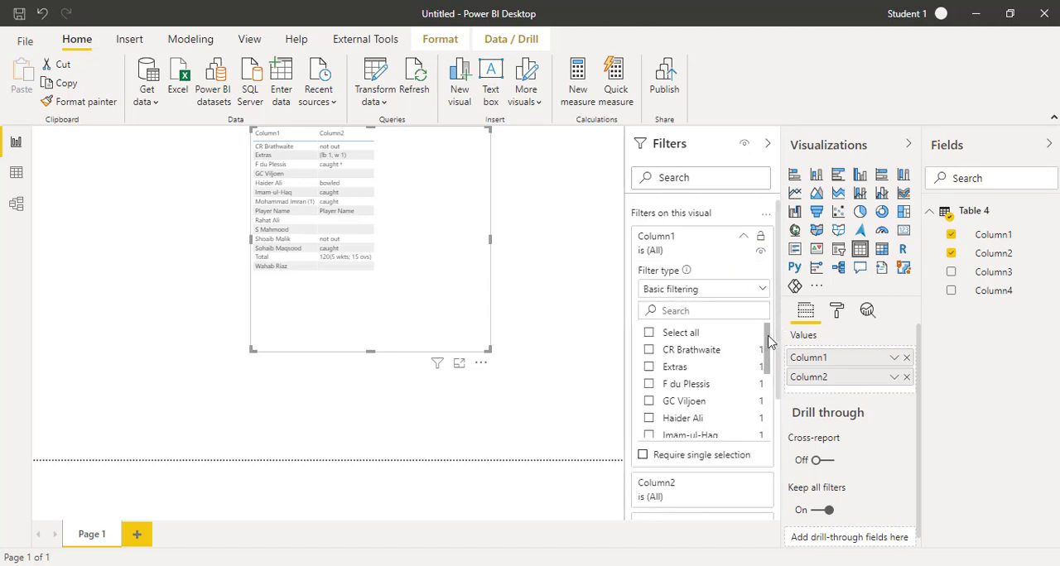
- Filter Column1 to Total so only the 120 (5 wkts; 15 ovs) row remains
scroll(down, 3)
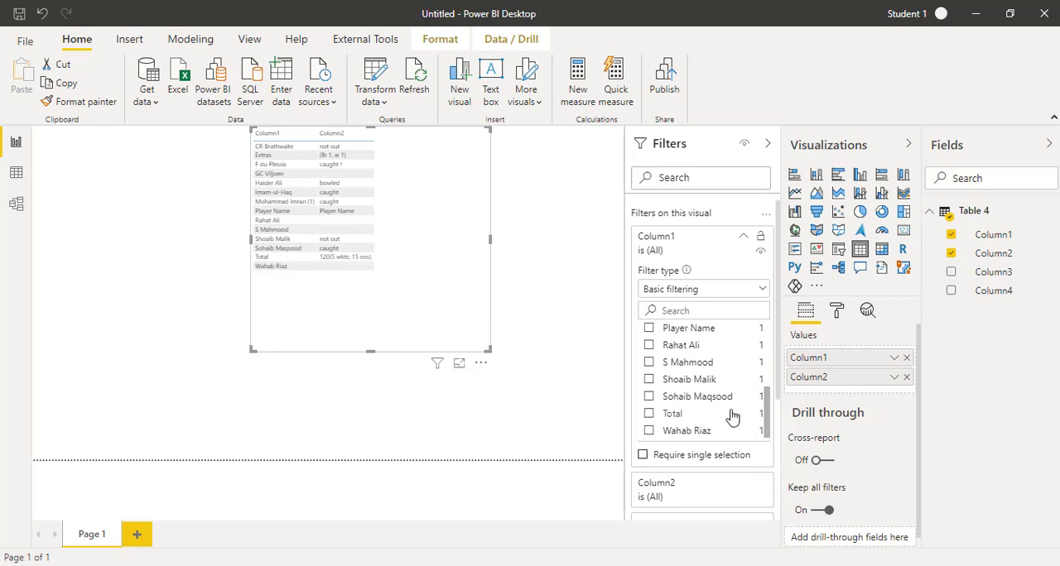
click(649, 414)
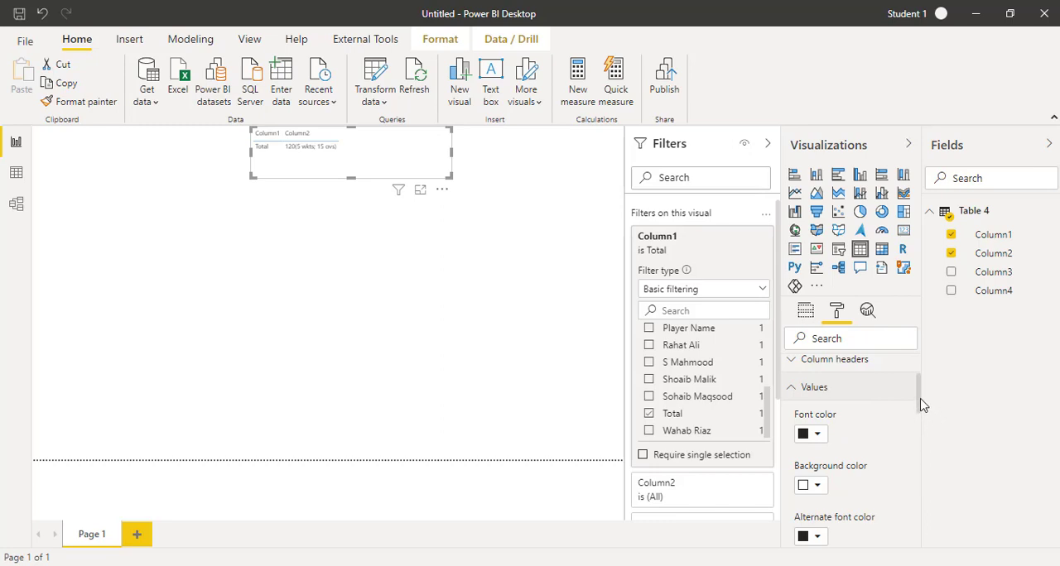
- Reach the Values text size setting to enlarge the Total score to 25 pt
scroll(down, 3)
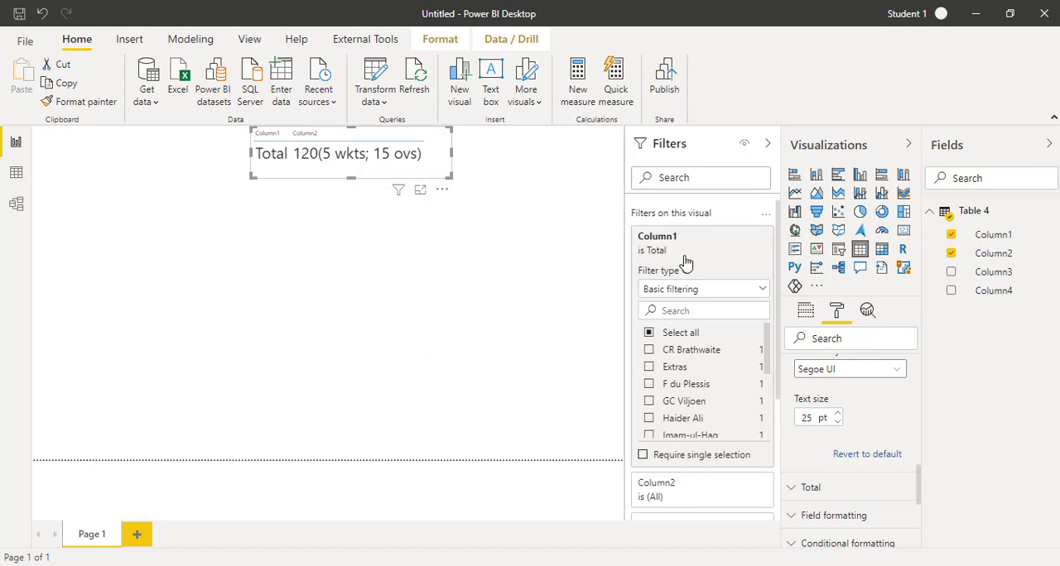
mouse_move(920, 490)
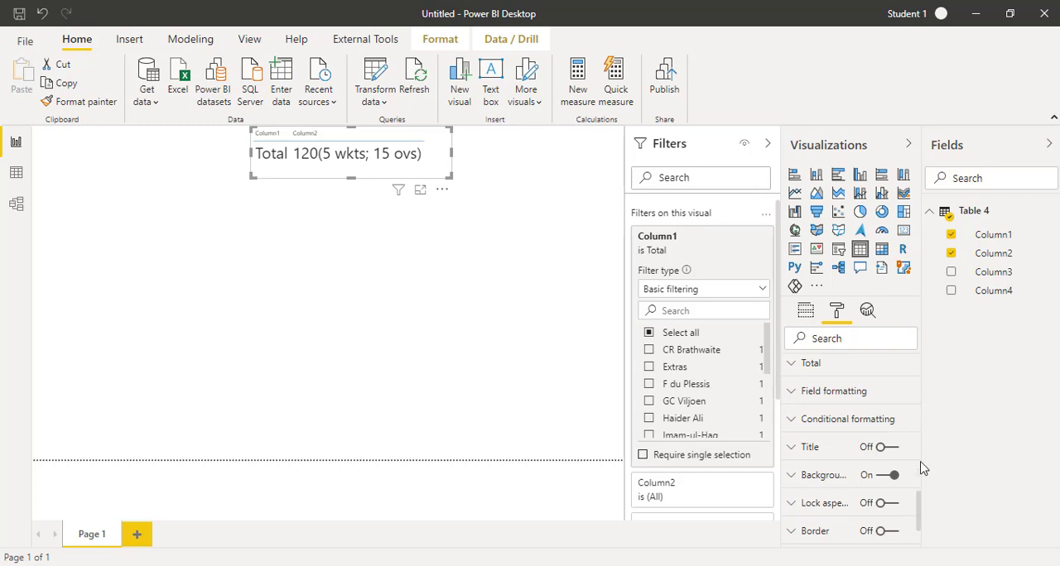
- Show the Get data common sources list and dismiss it without choosing
click(145, 79)
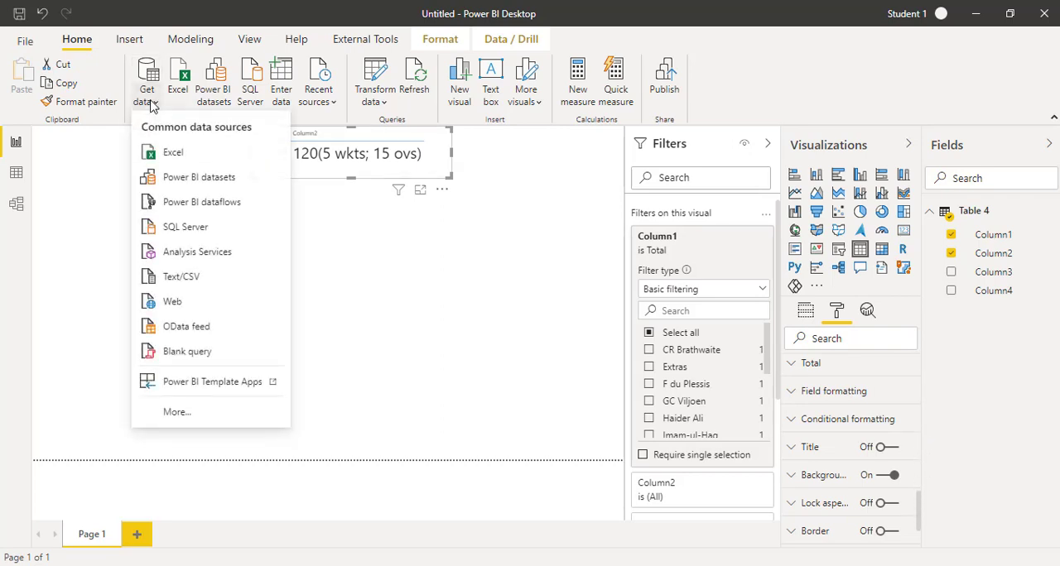
mouse_move(172, 302)
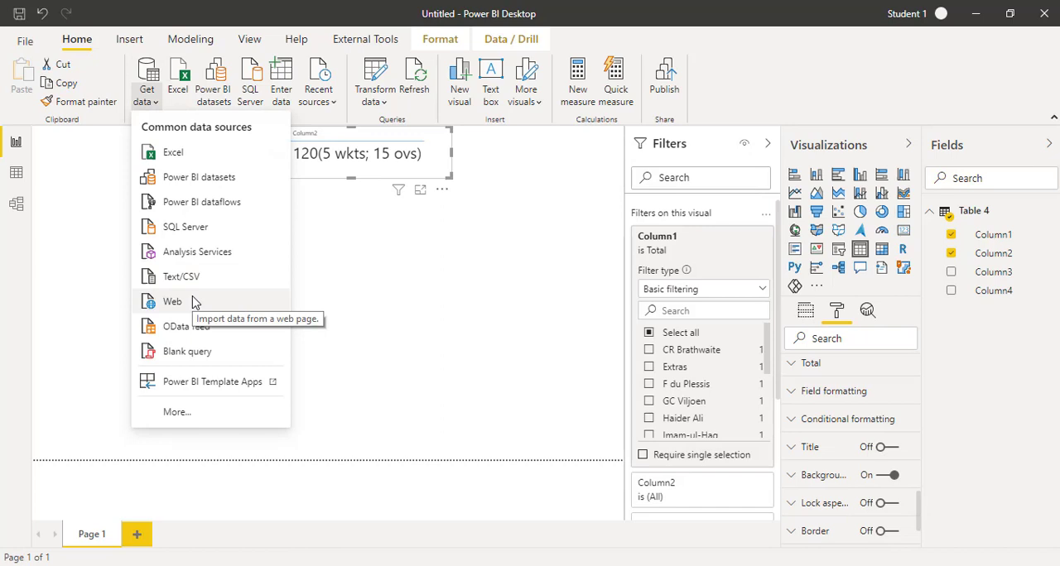
mouse_move(513, 314)
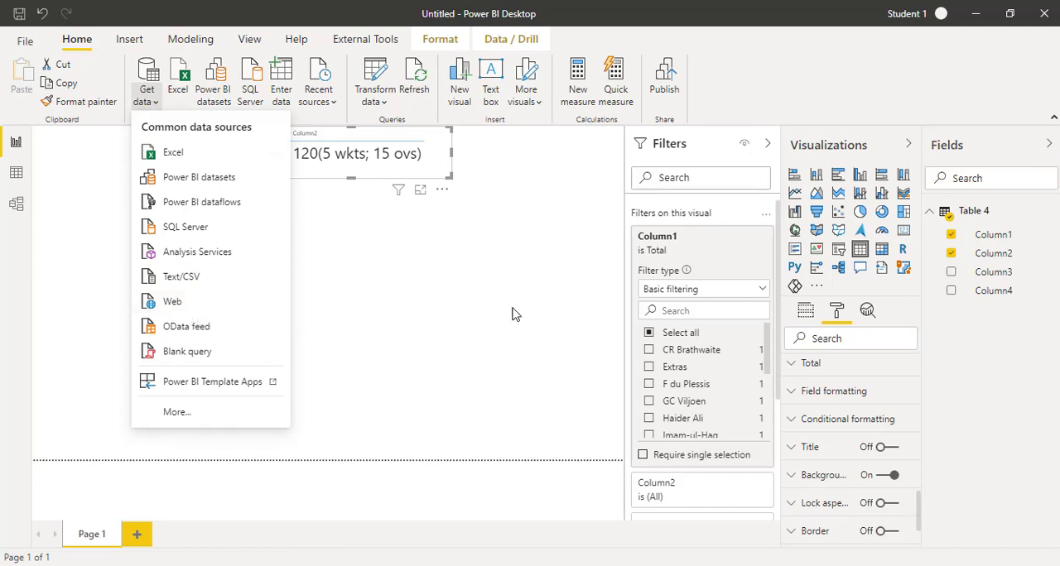
click(384, 247)
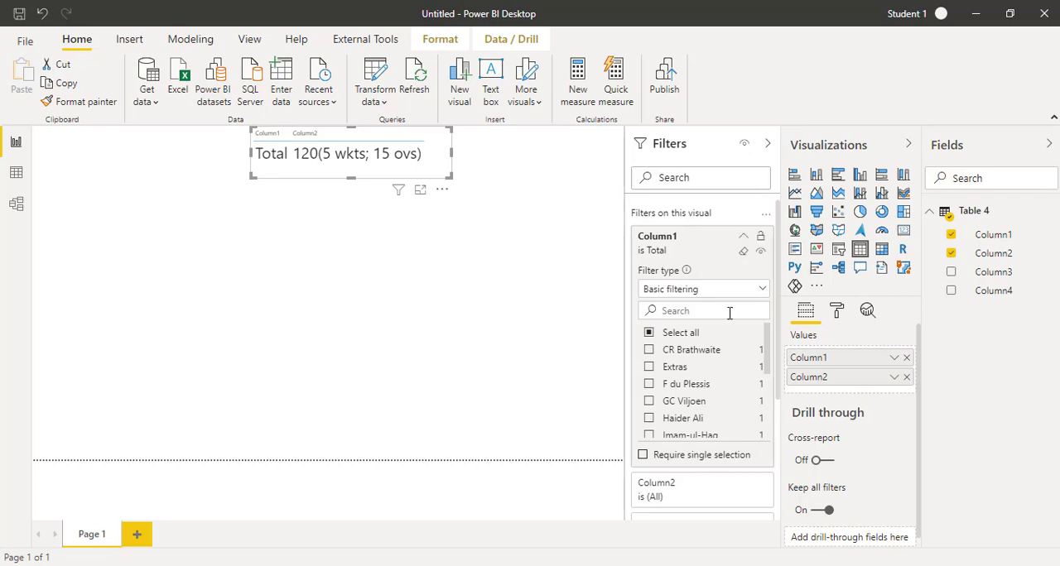
- Review the score visual's Column headers formatting settings, then collapse them
click(836, 310)
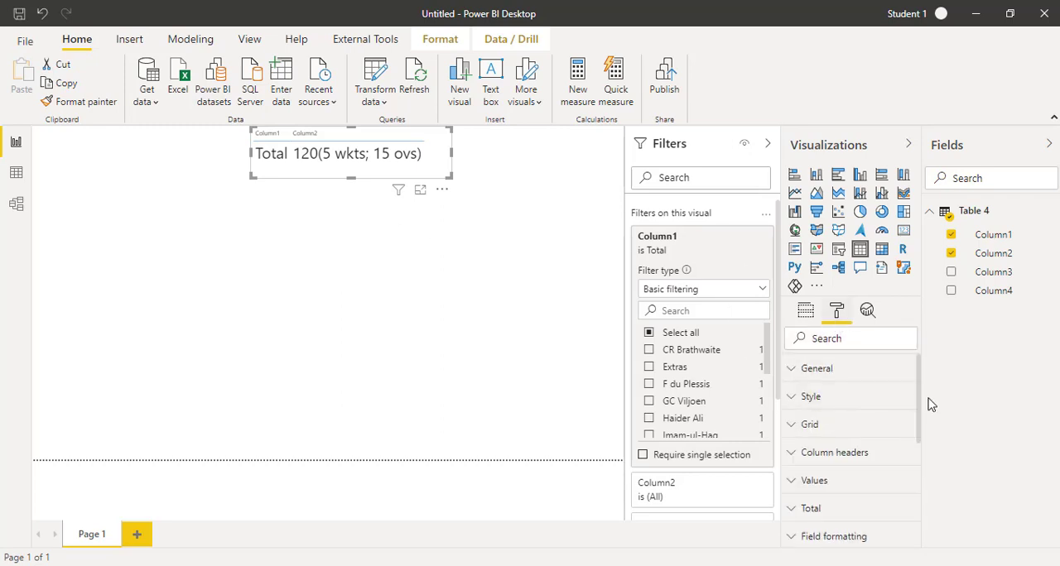
mouse_move(922, 404)
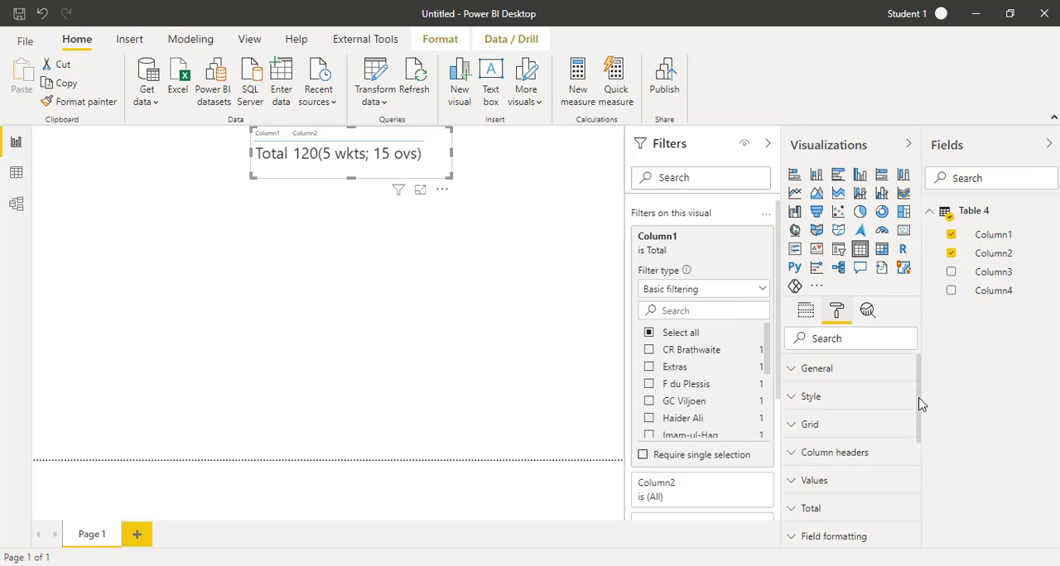
scroll(down, 3)
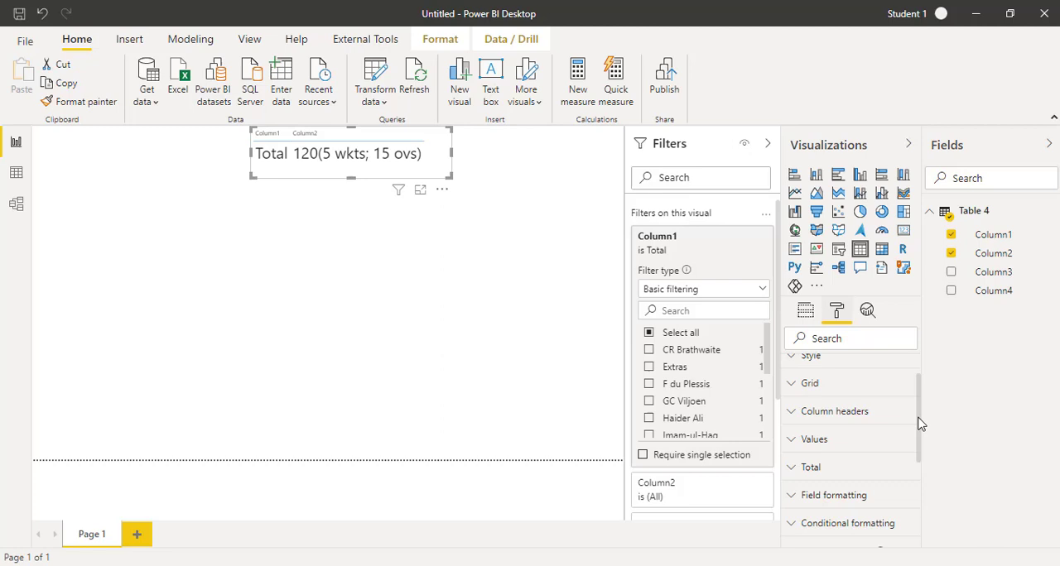
click(835, 410)
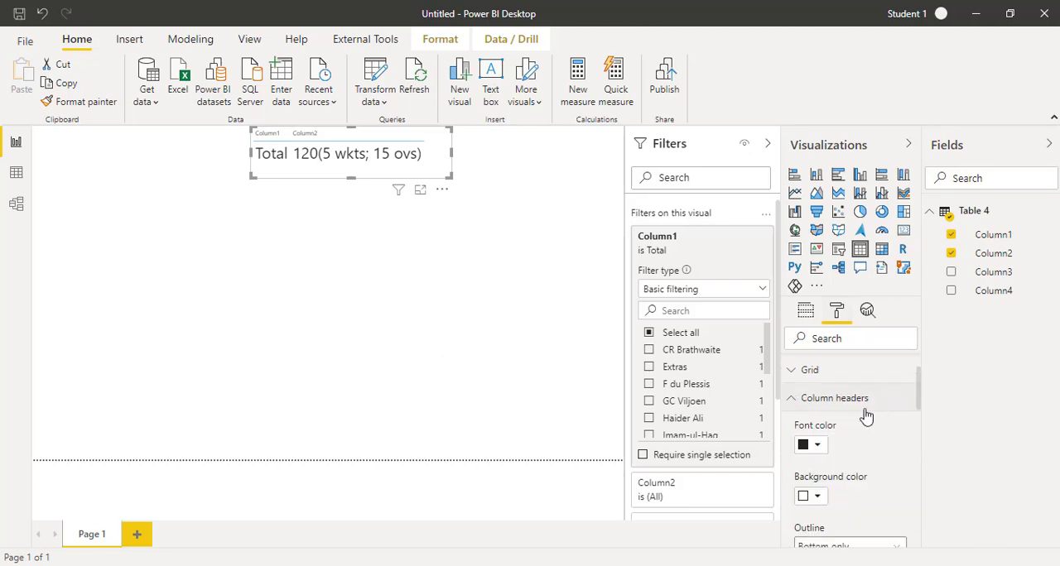
scroll(down, 3)
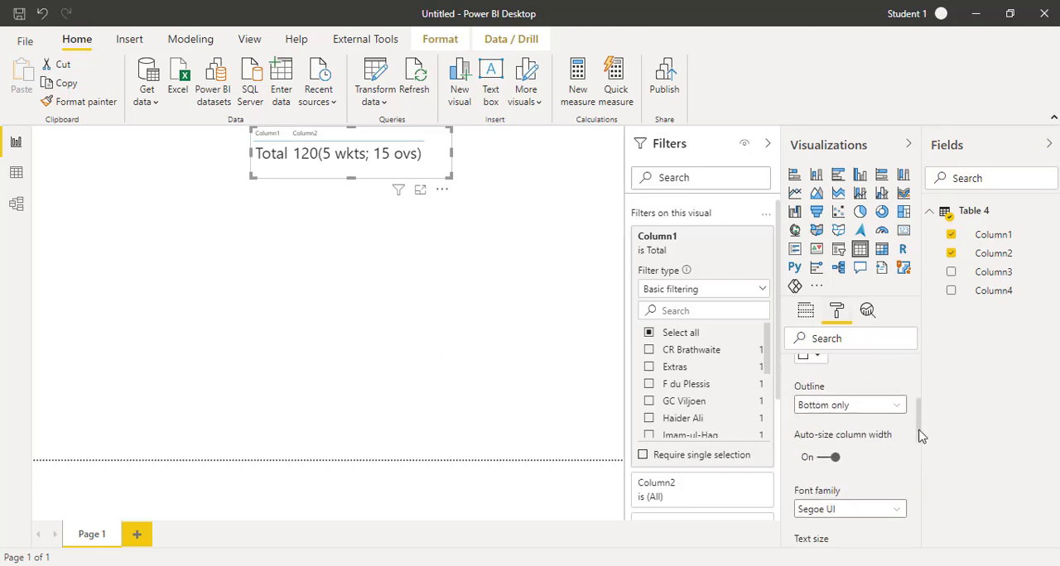
scroll(down, 3)
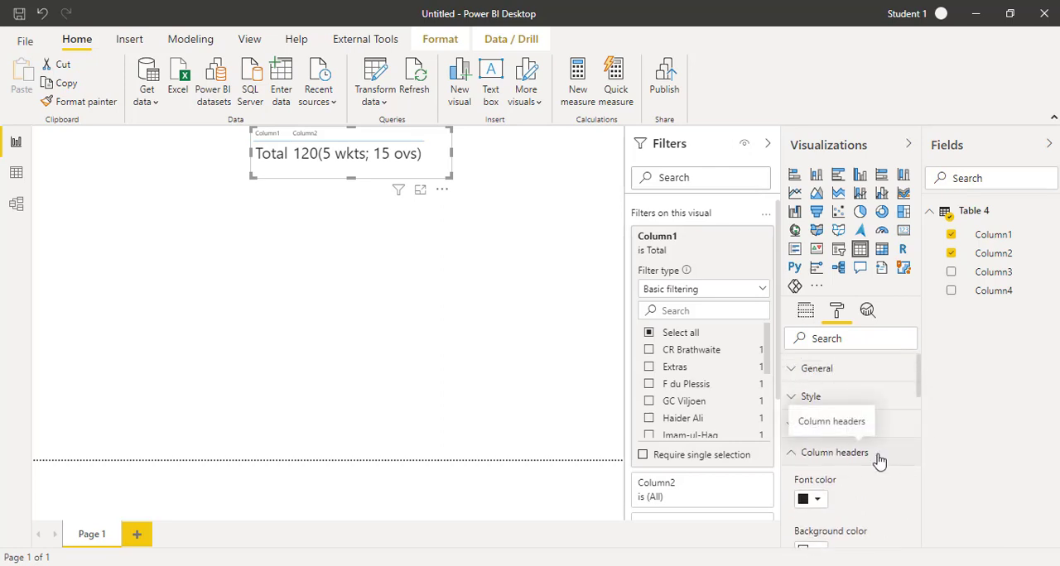
click(831, 452)
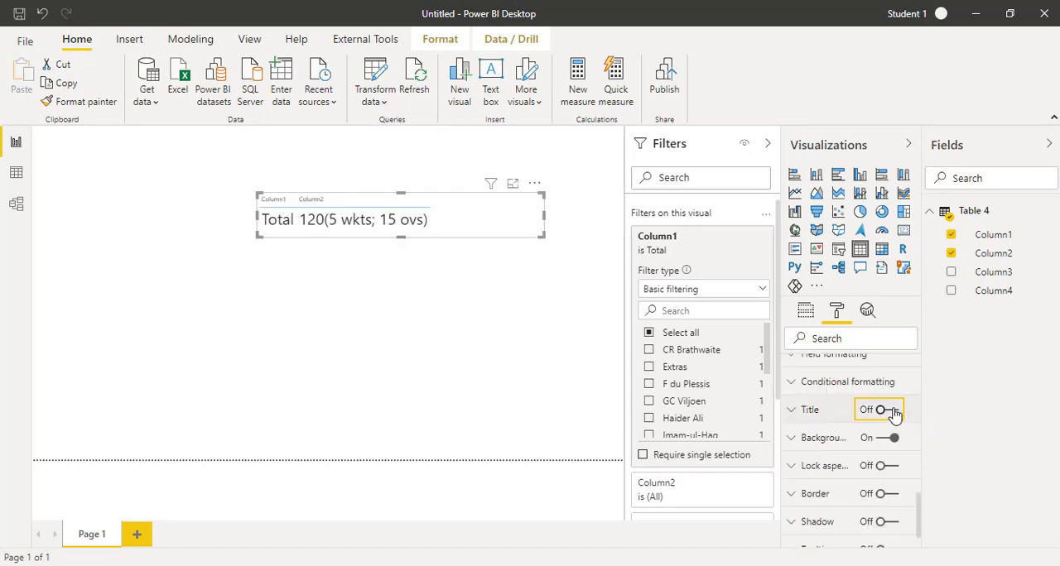
- Add a centred title 'Pakistan Super League – Qualifying Match' to the score visual and hide the Filters pane
click(894, 409)
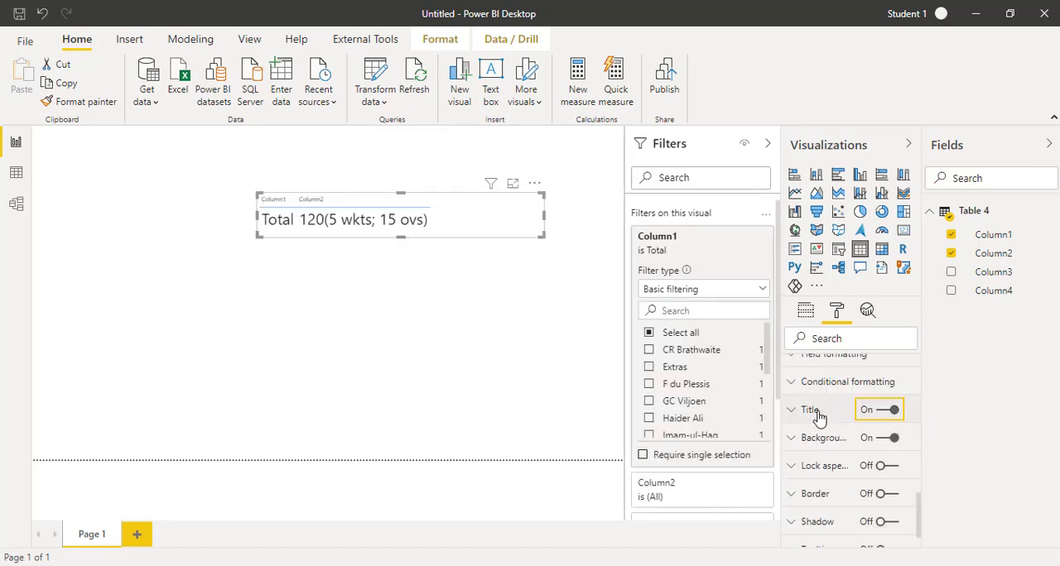
click(808, 409)
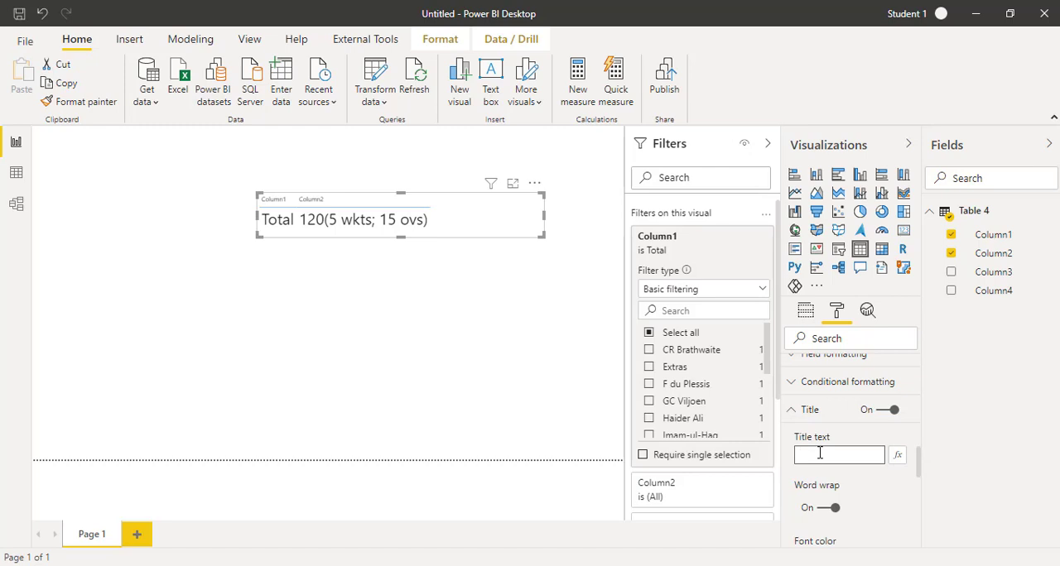
text(Pakis)
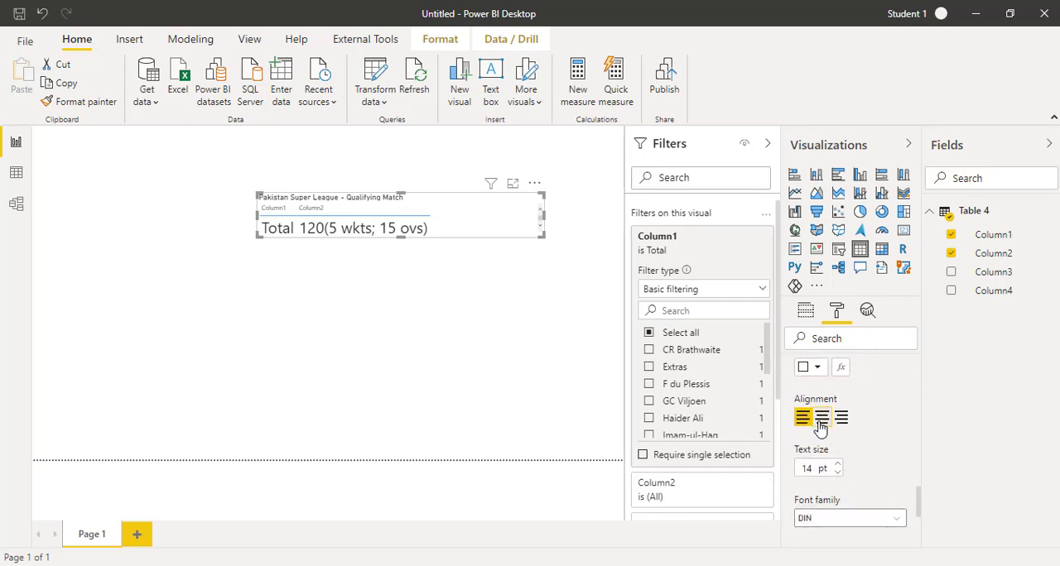
click(821, 417)
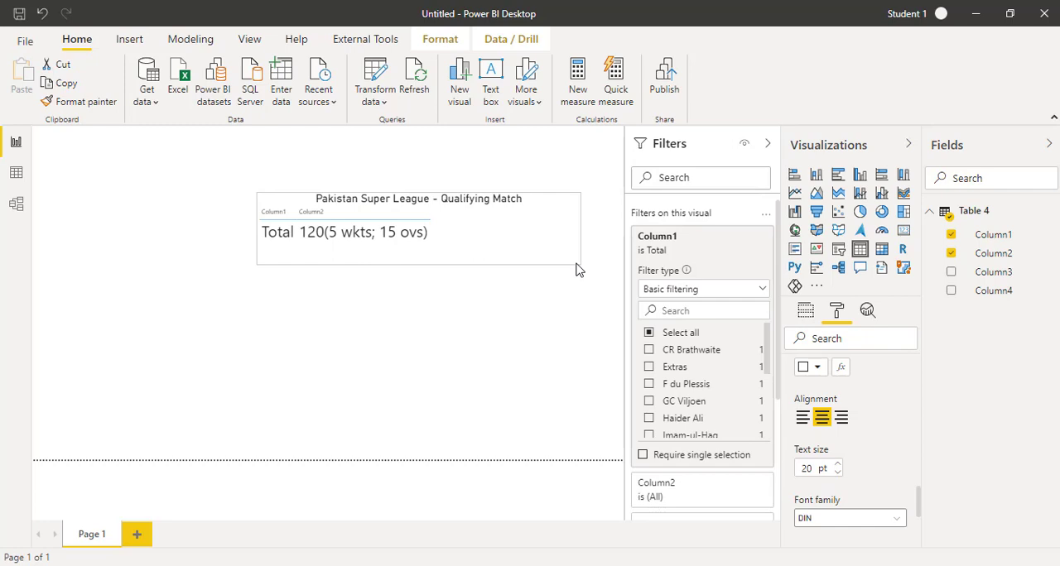
click(417, 232)
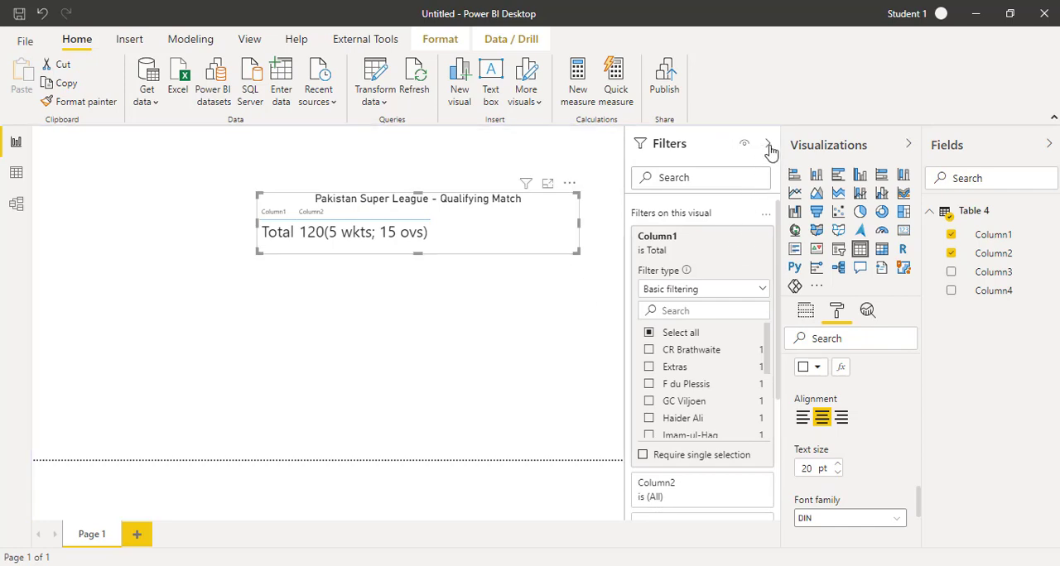
click(769, 144)
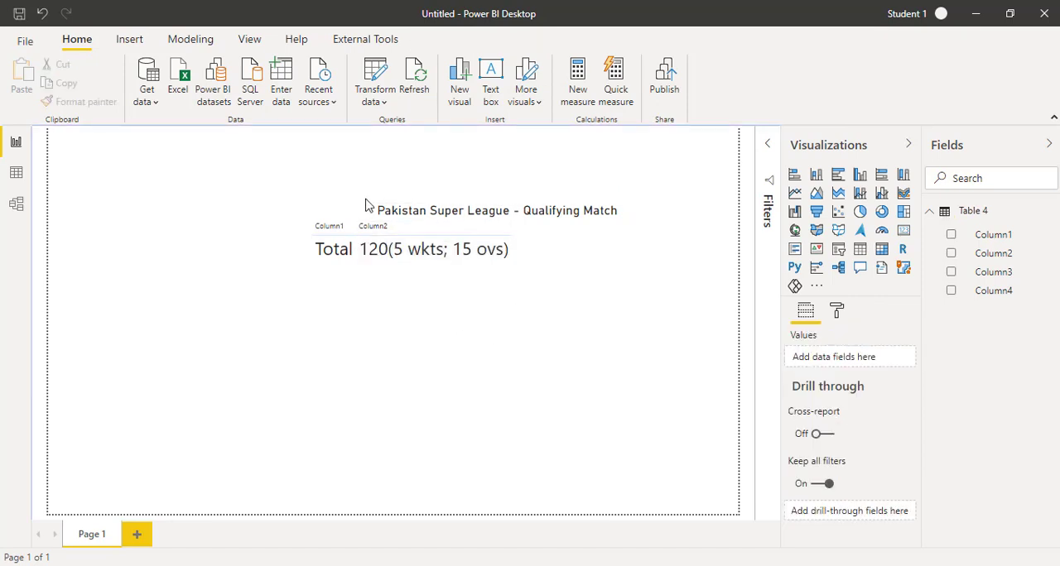
mouse_move(383, 174)
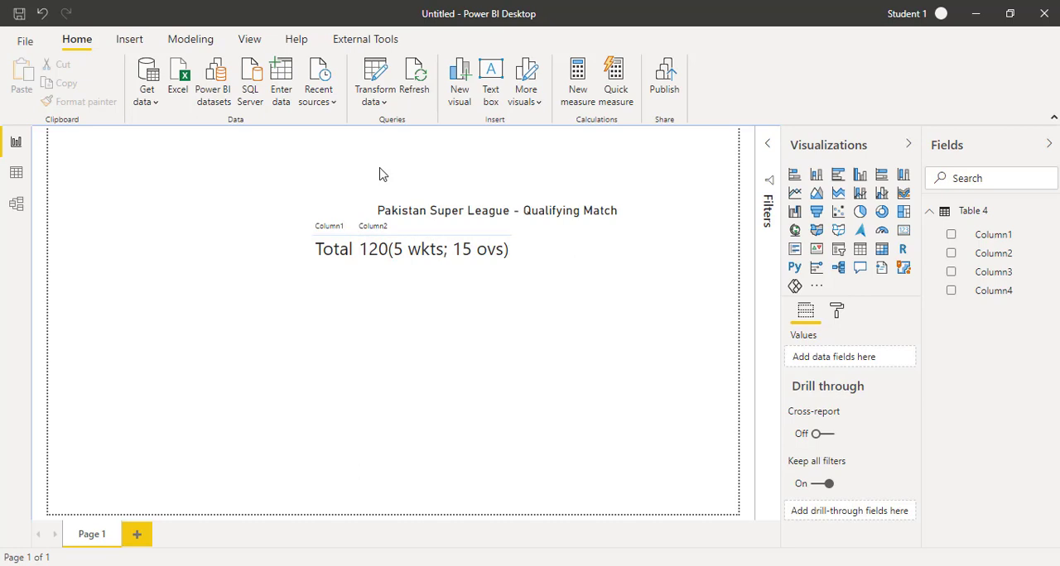
mouse_move(337, 207)
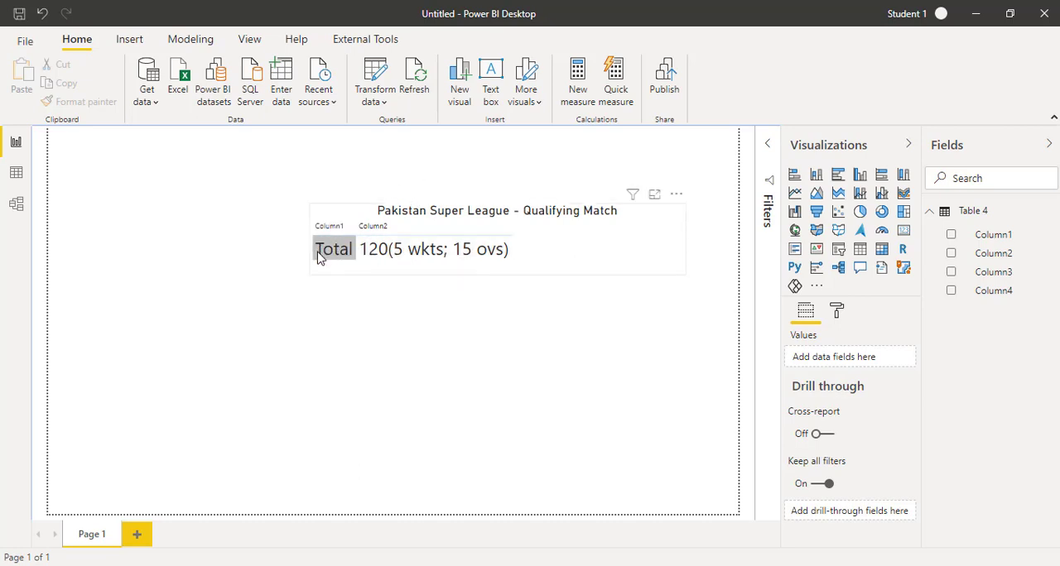
mouse_move(467, 257)
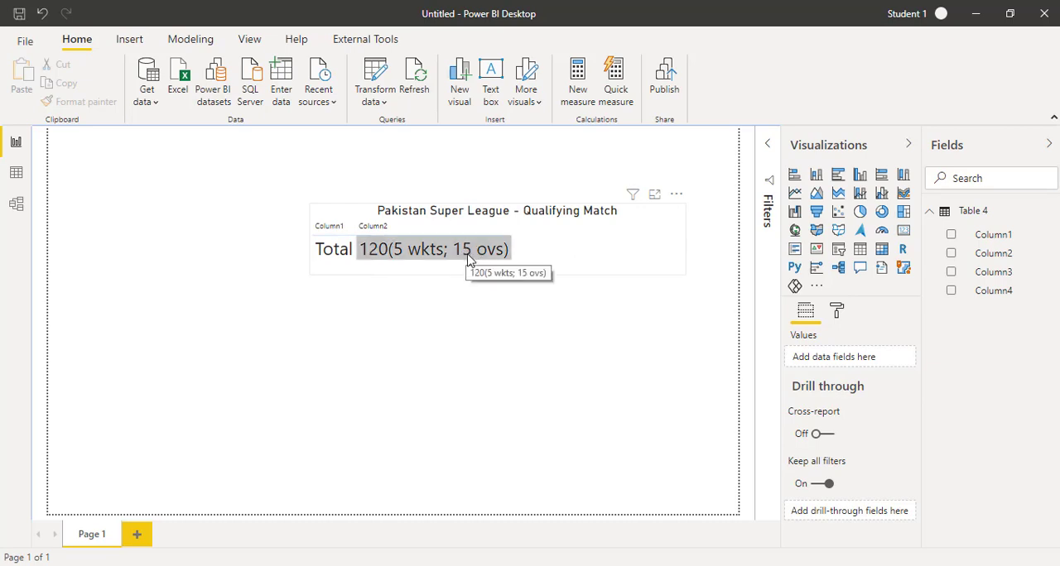
mouse_move(384, 322)
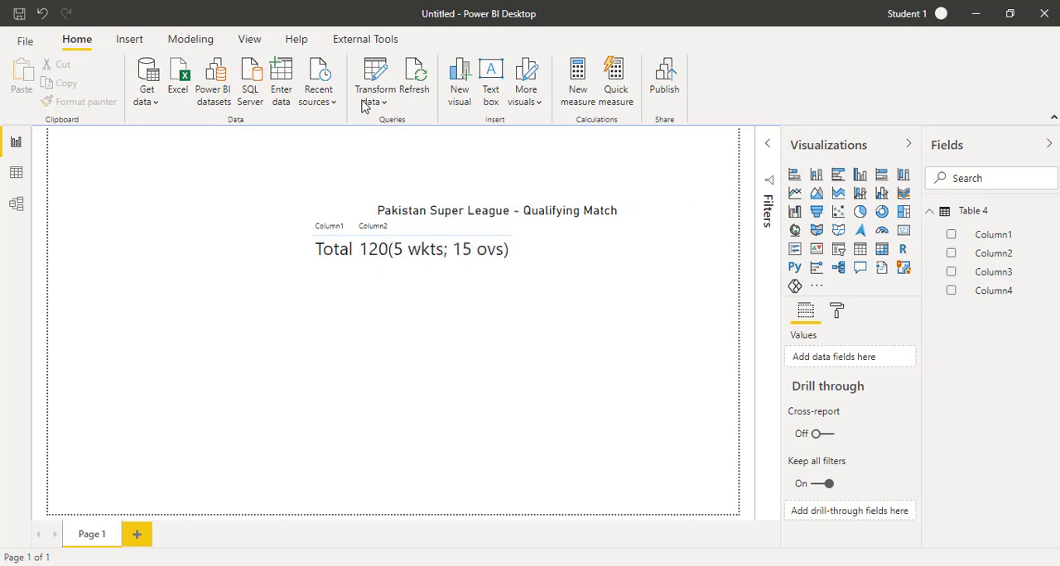
mouse_move(415, 74)
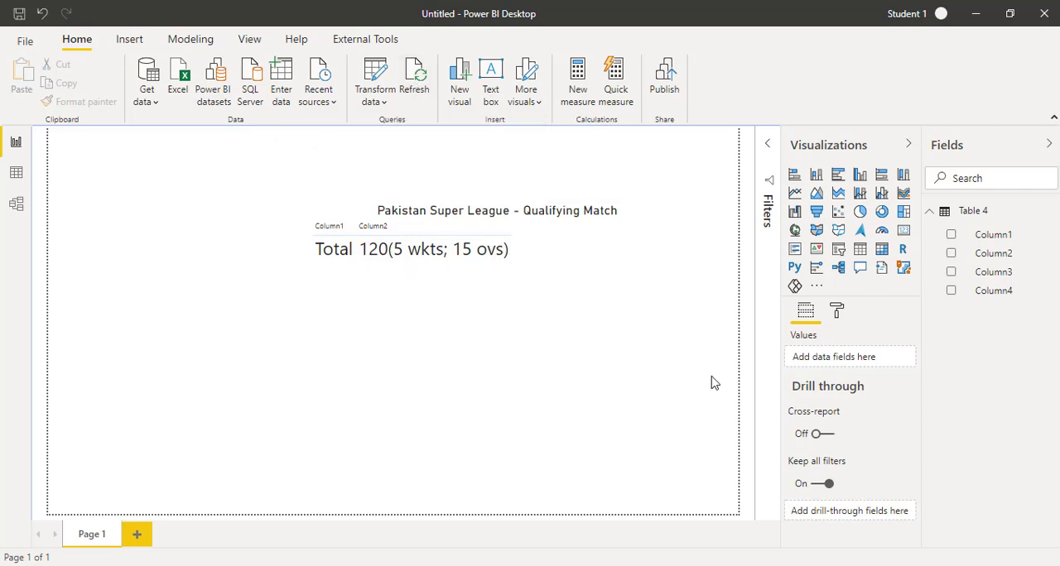
mouse_move(171, 325)
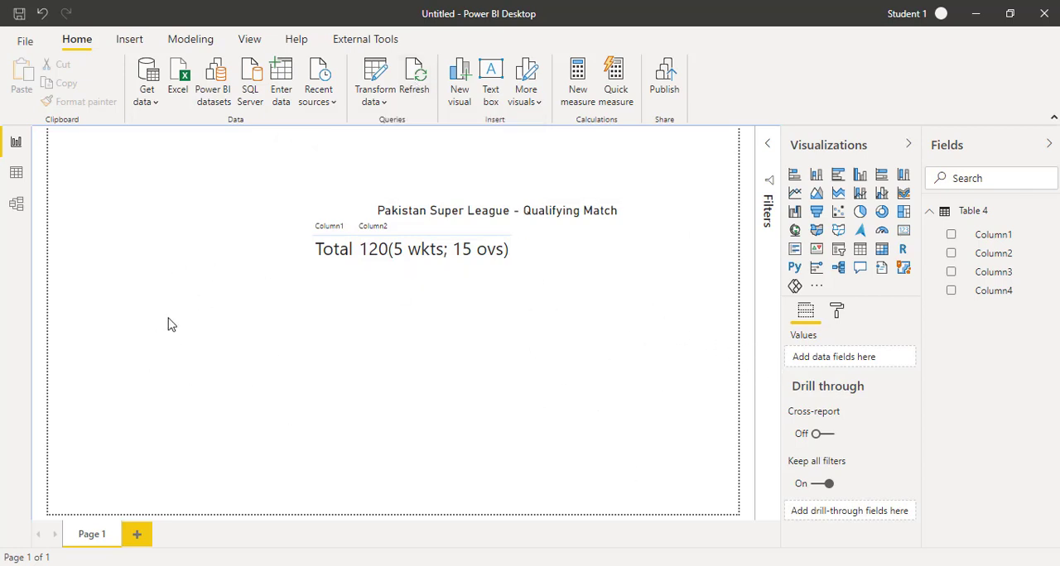
mouse_move(628, 374)
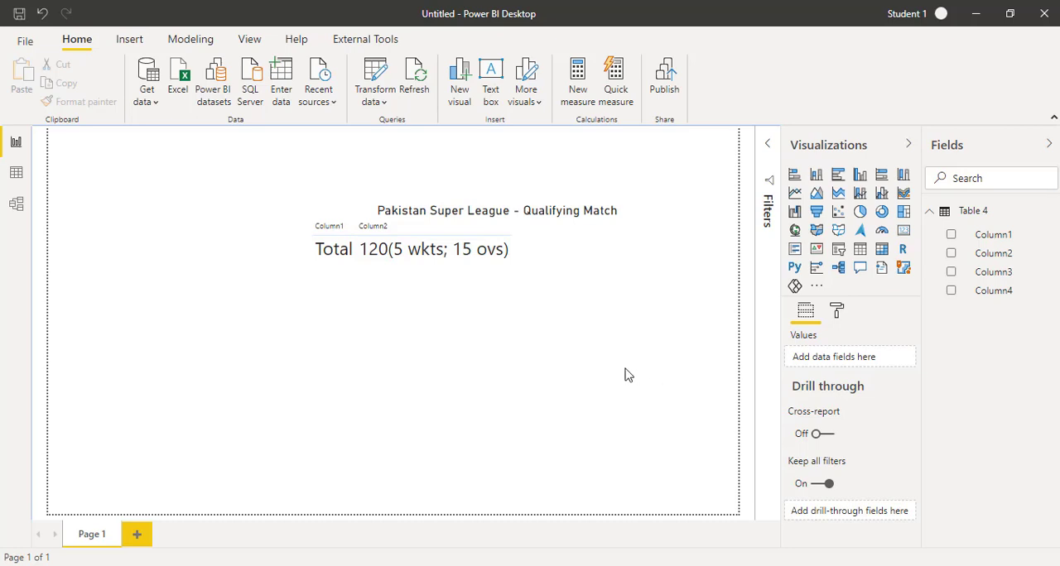
mouse_move(414, 74)
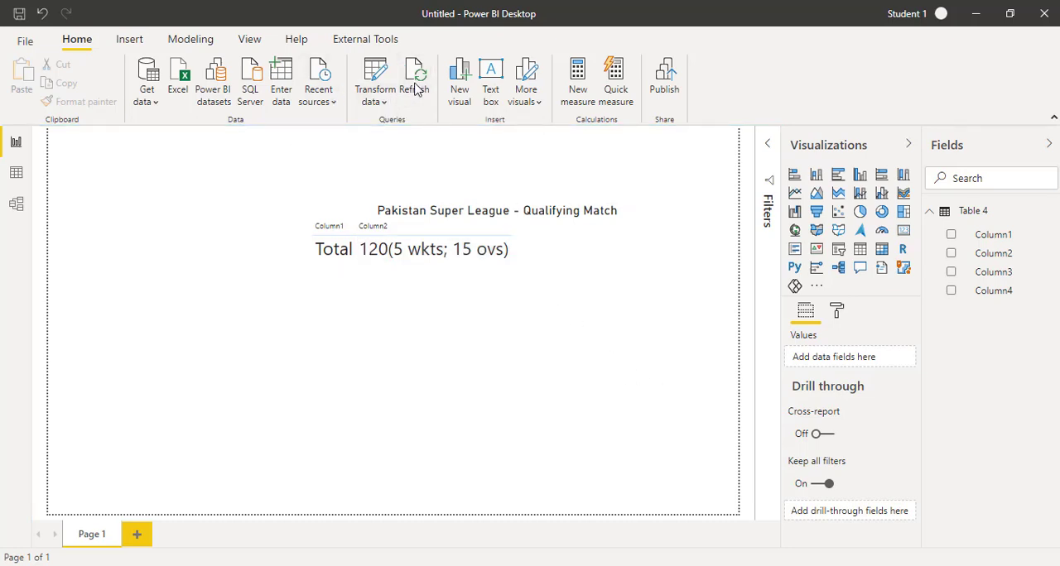
- Refresh the report so Total updates to 126 (5 wkts; 15.3 ovs), verified against ESPNcricinfo
click(415, 79)
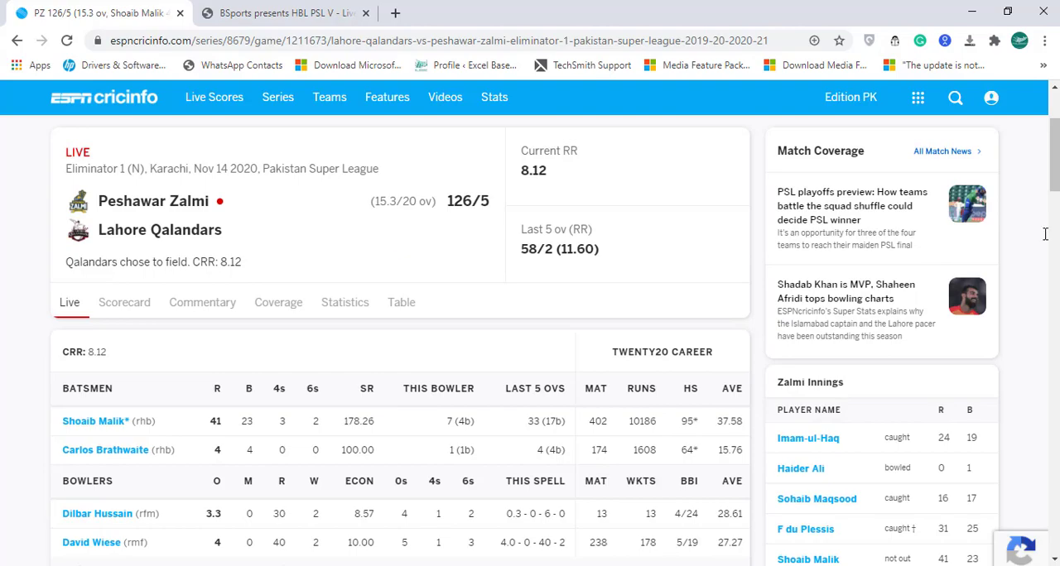
scroll(down, 3)
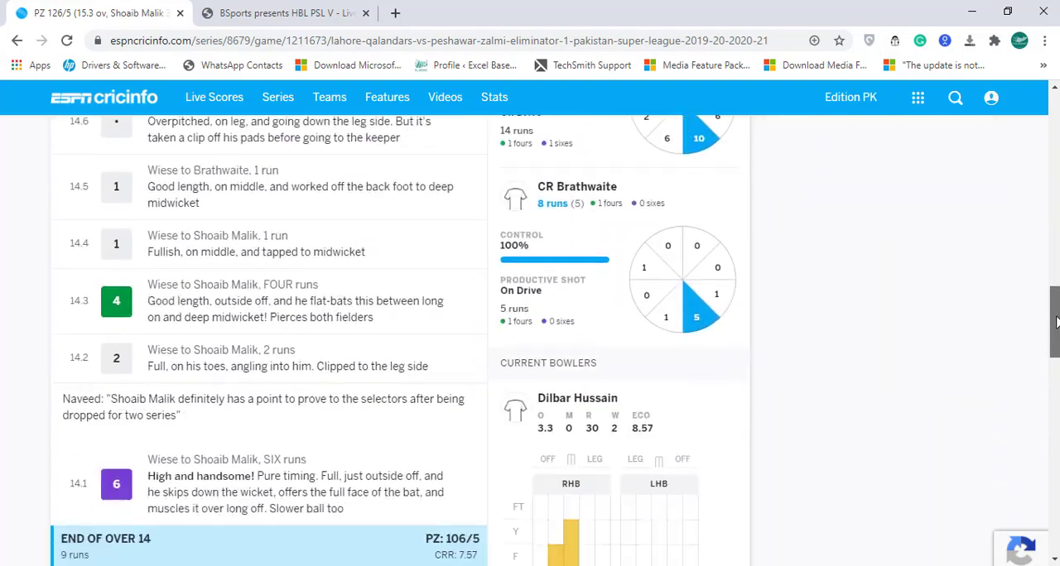
scroll(up, 3)
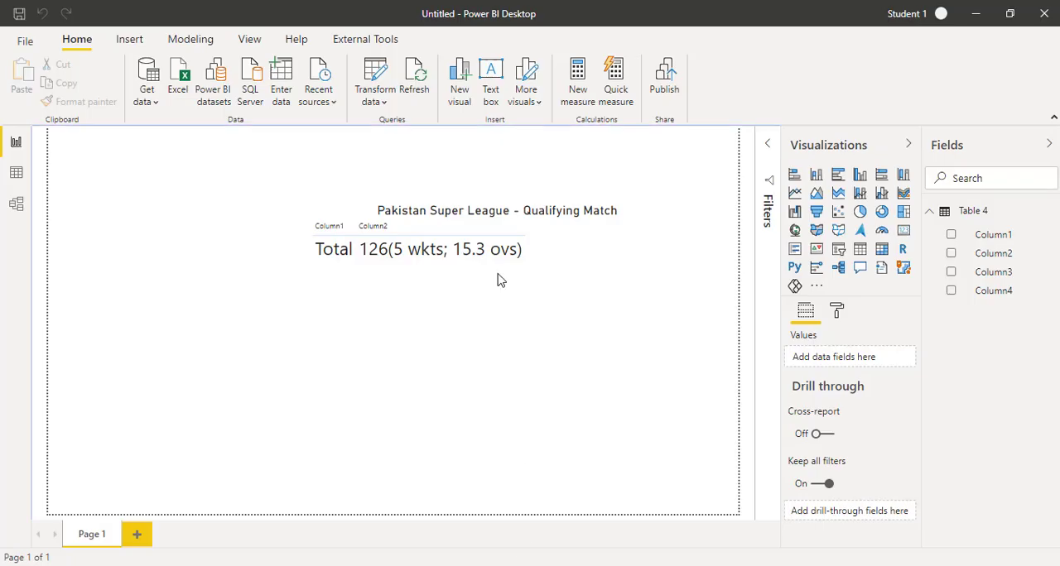
mouse_move(588, 285)
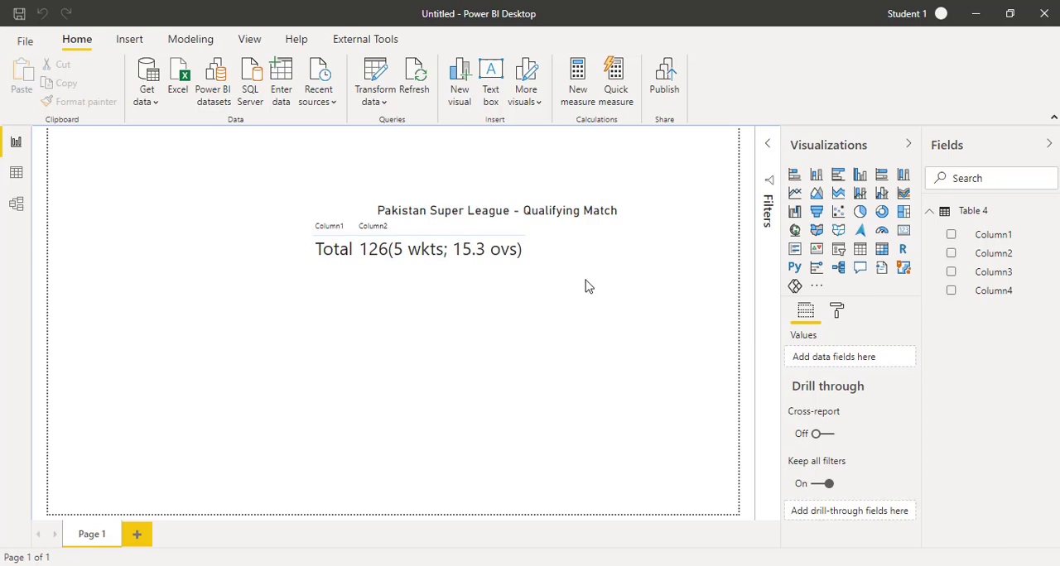